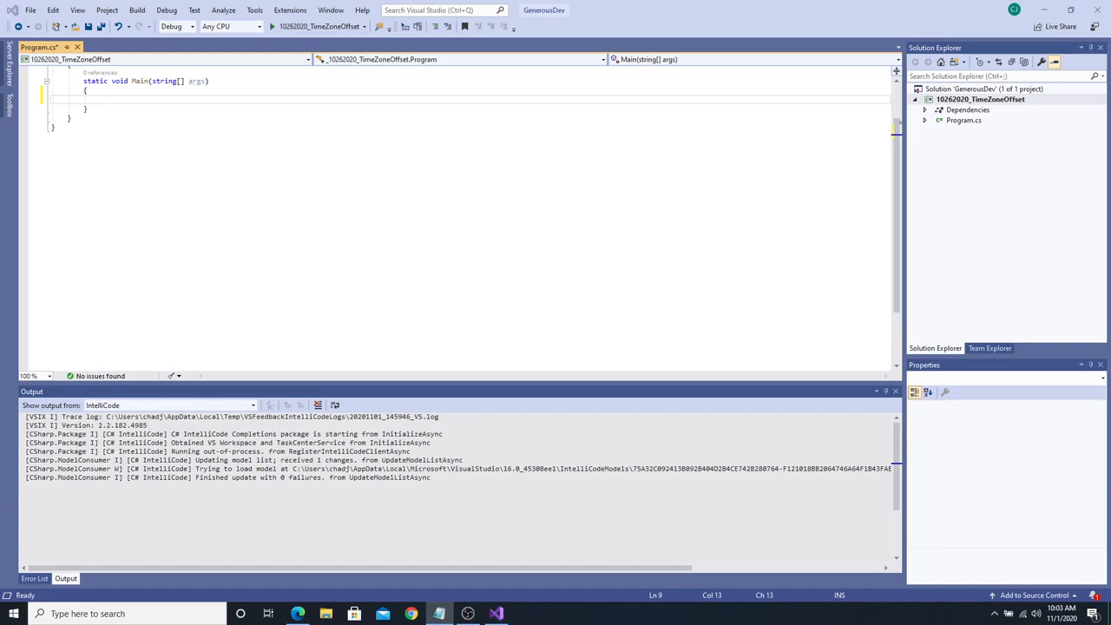
{"action": "mouse_move", "coordinate": [321, 143]}
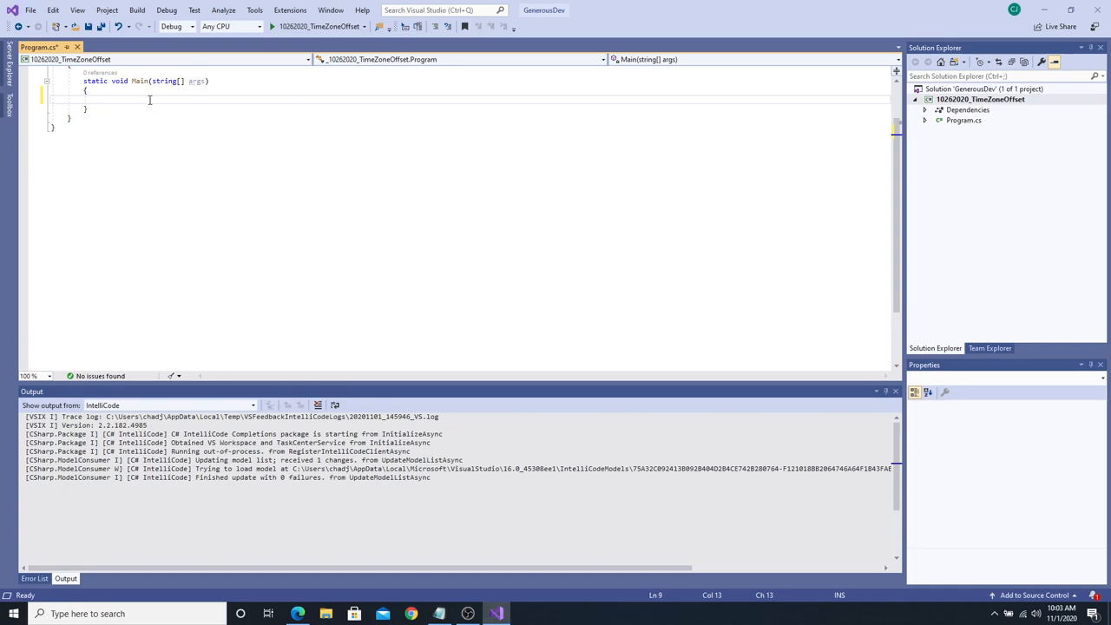
Declare DateTimeOffset utcTime = DateTimeOffset.Parse("10/29/2020 10:23:11 PM +00:00") in Main.
{"action": "type", "text": "DateTimeOffset utcTime ="}
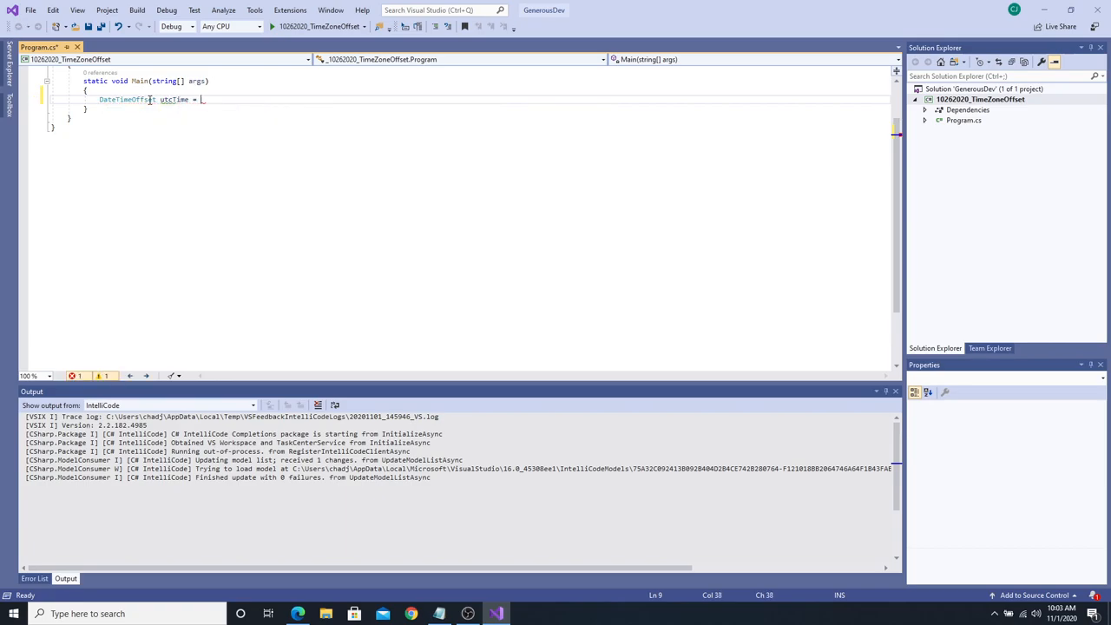
{"action": "type", "text": "DateTimeOffset"}
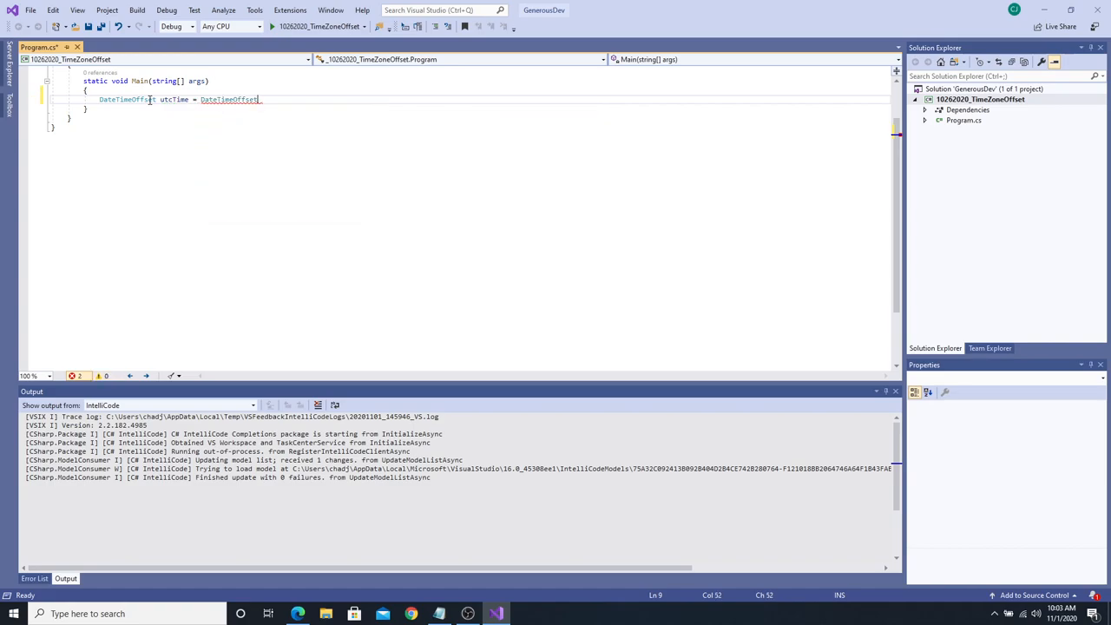
{"action": "type", "text": ".Parse"}
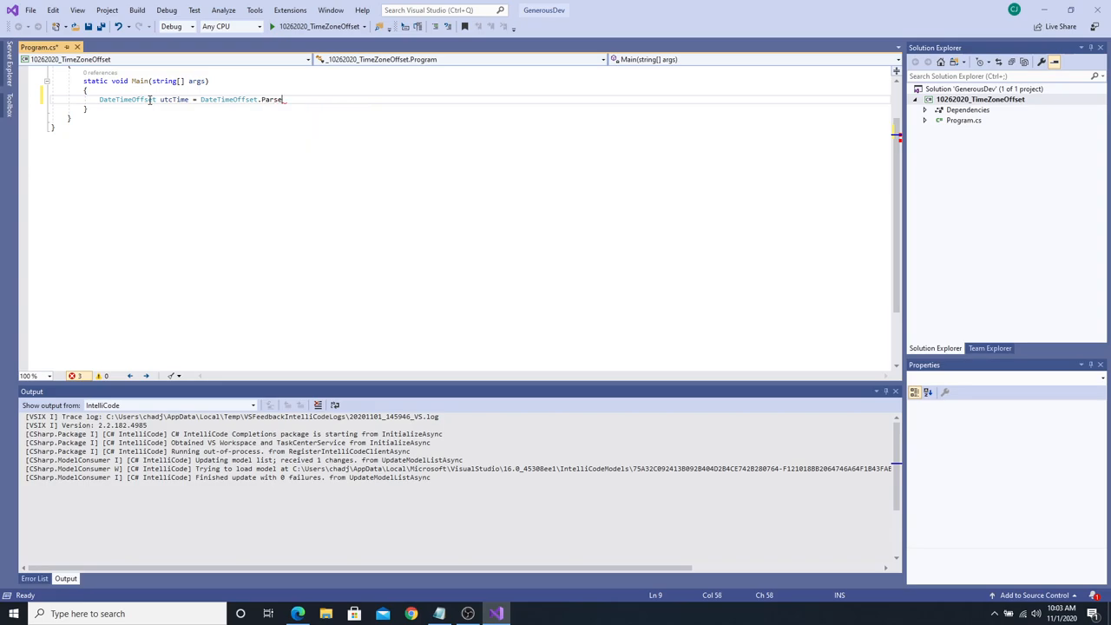
{"action": "type", "text": "()"}
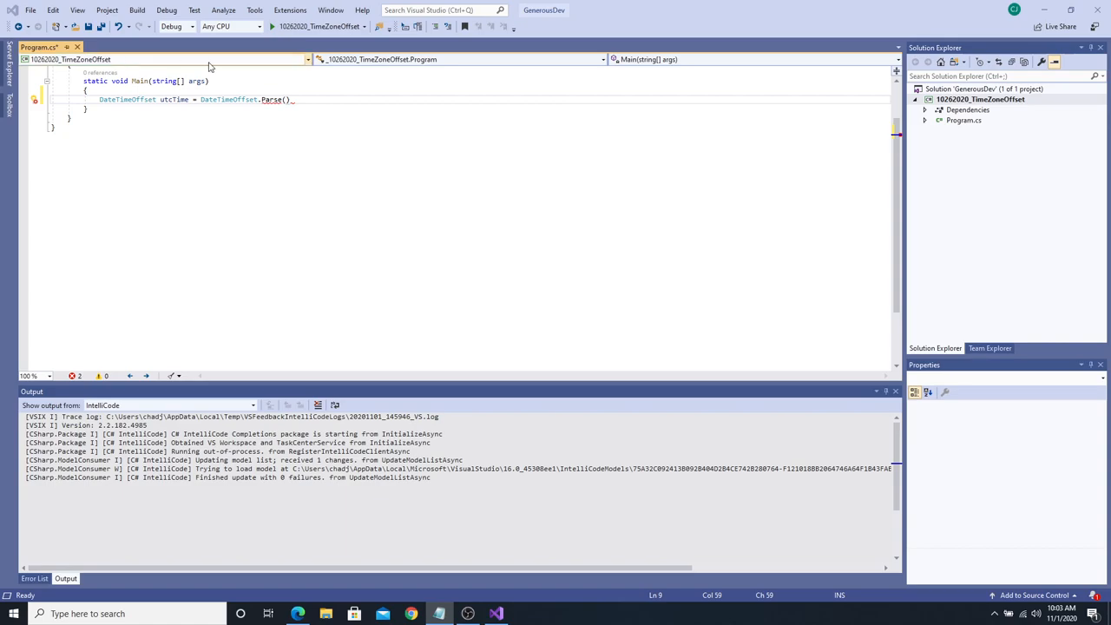
{"action": "type", "text": "\"10/29/2020 10:23:11 PM +00:00\""}
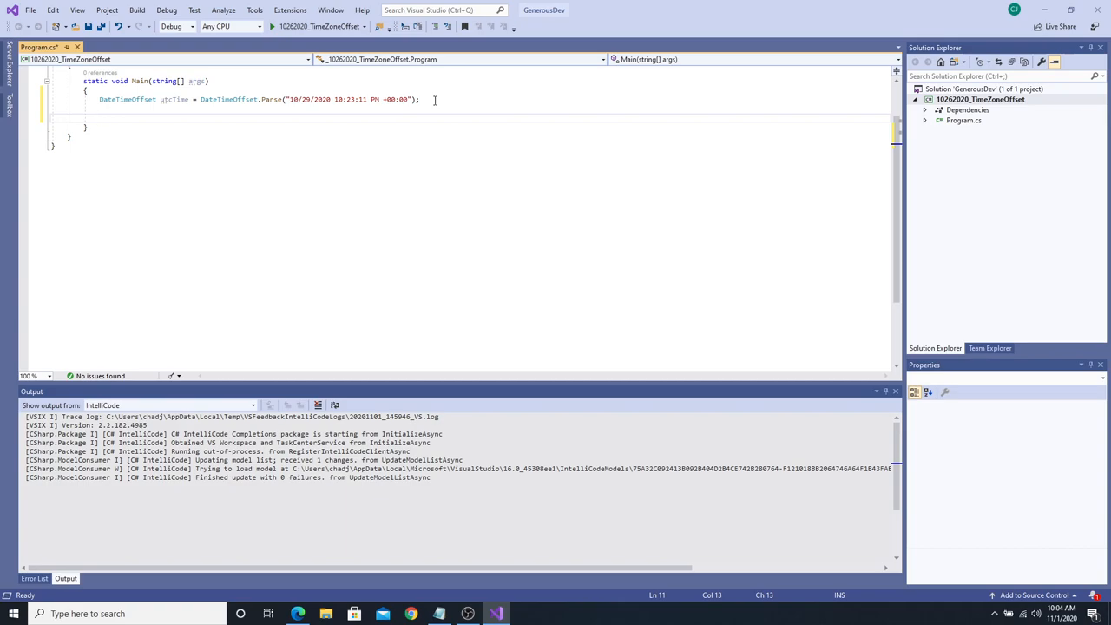
Assign timeZoneInfo from TimeZoneInfo.FindSystemTimeZoneById("Eastern Standard Time").
{"action": "type", "text": "TimeZoneInfo"}
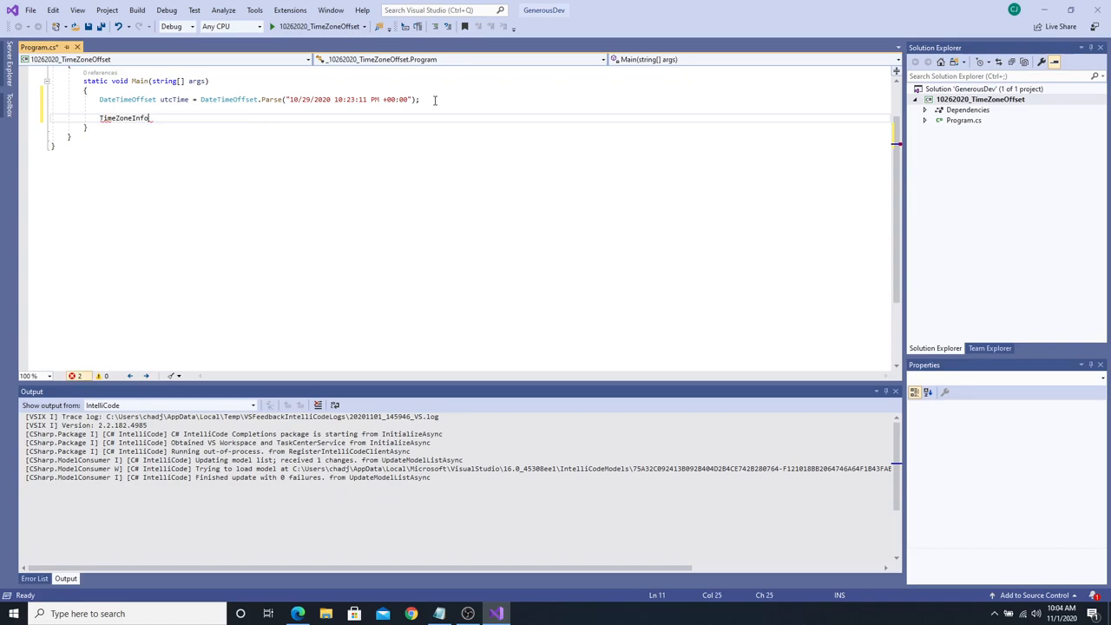
{"action": "type", "text": ".FindSystemTimeZoneById"}
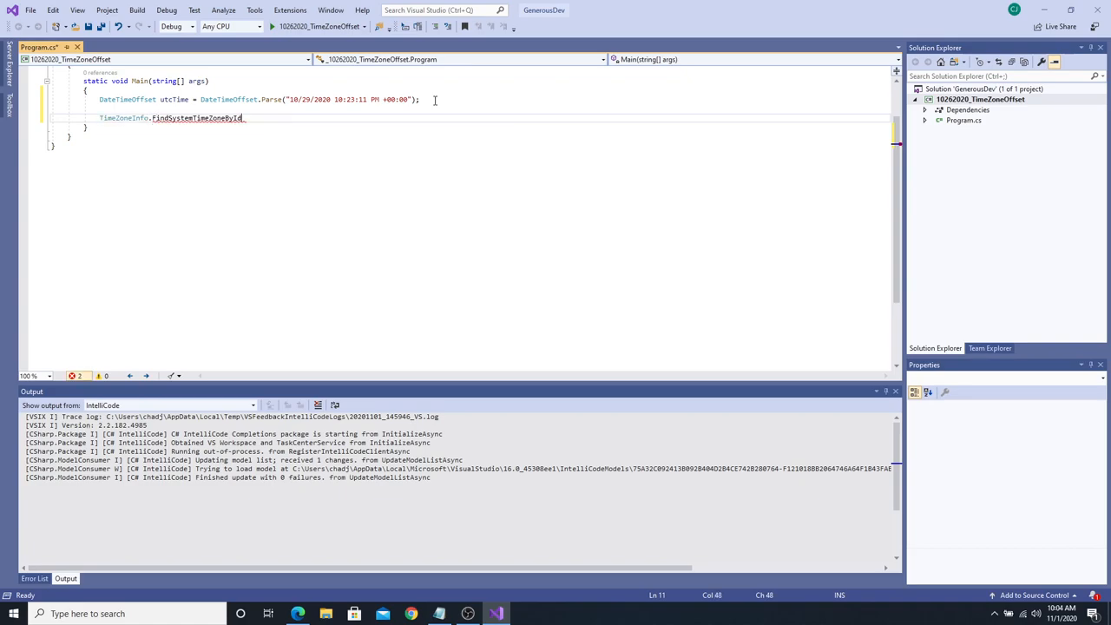
{"action": "type", "text": "("}
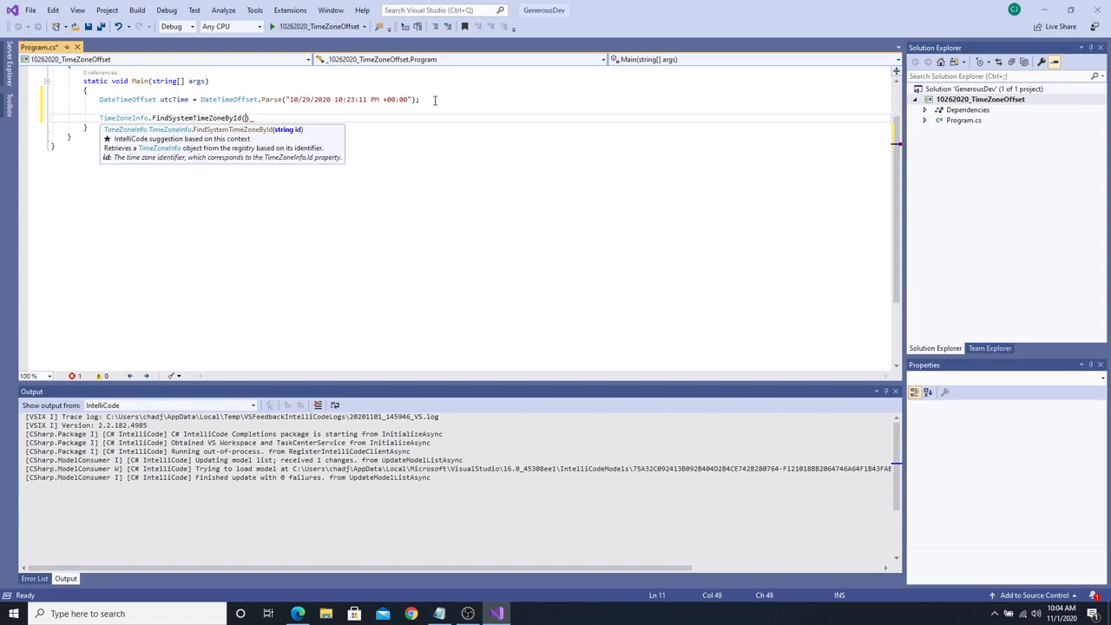
{"action": "type", "text": "\"Easter\")"}
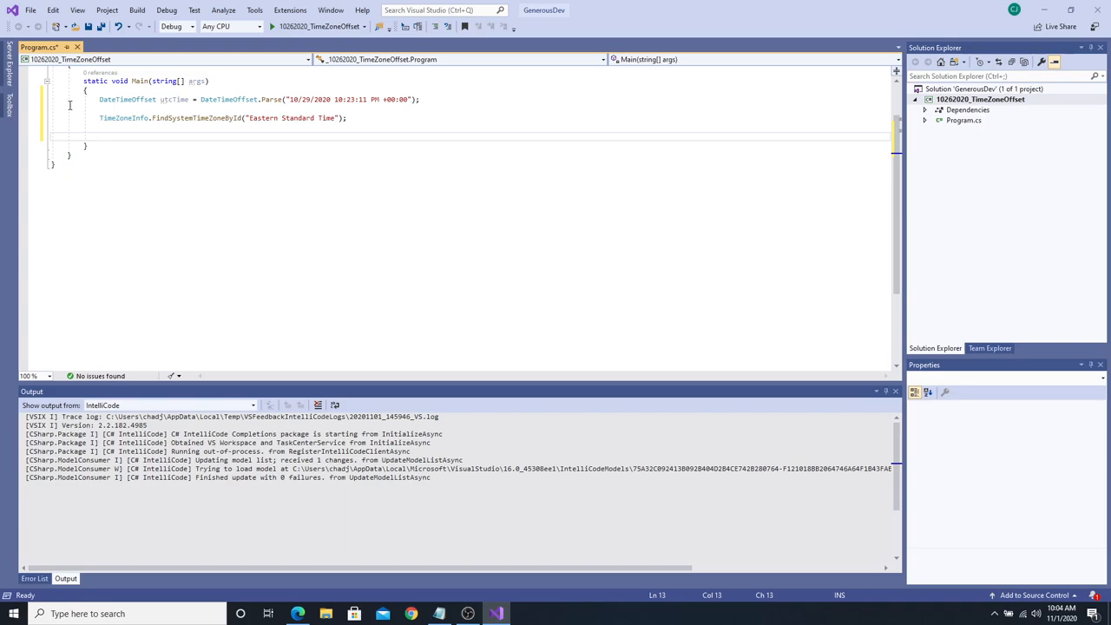
Begin DateTimeOffset convertedTime = TimeZoneInfo.ConvertTime(utcTime, time... using IntelliSense.
{"action": "type", "text": "DateTimeOffset"}
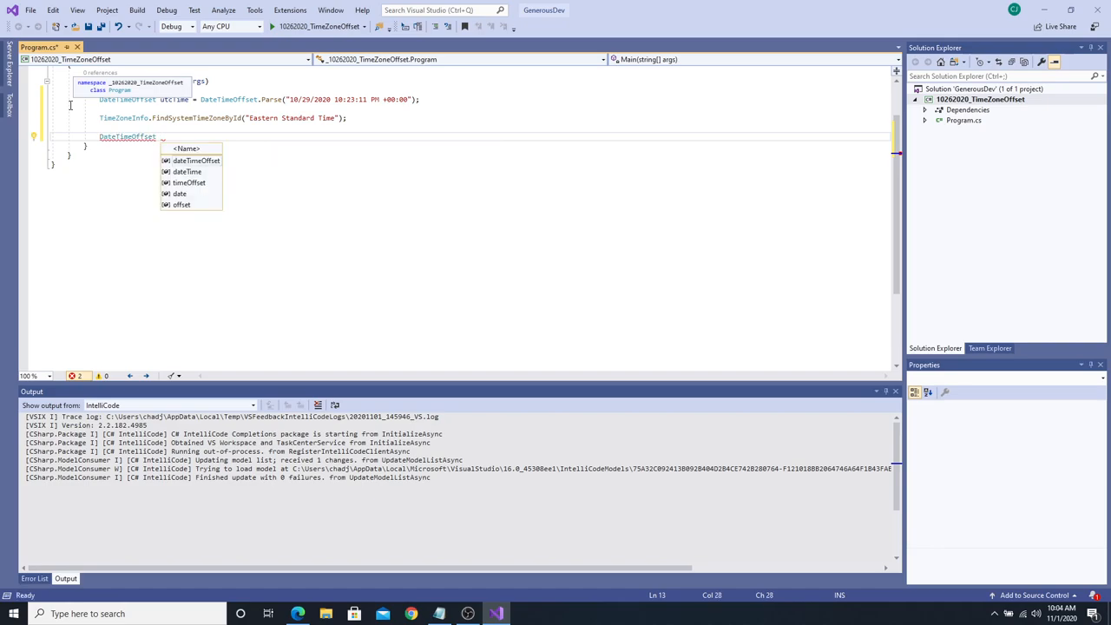
{"action": "type", "text": "convert"}
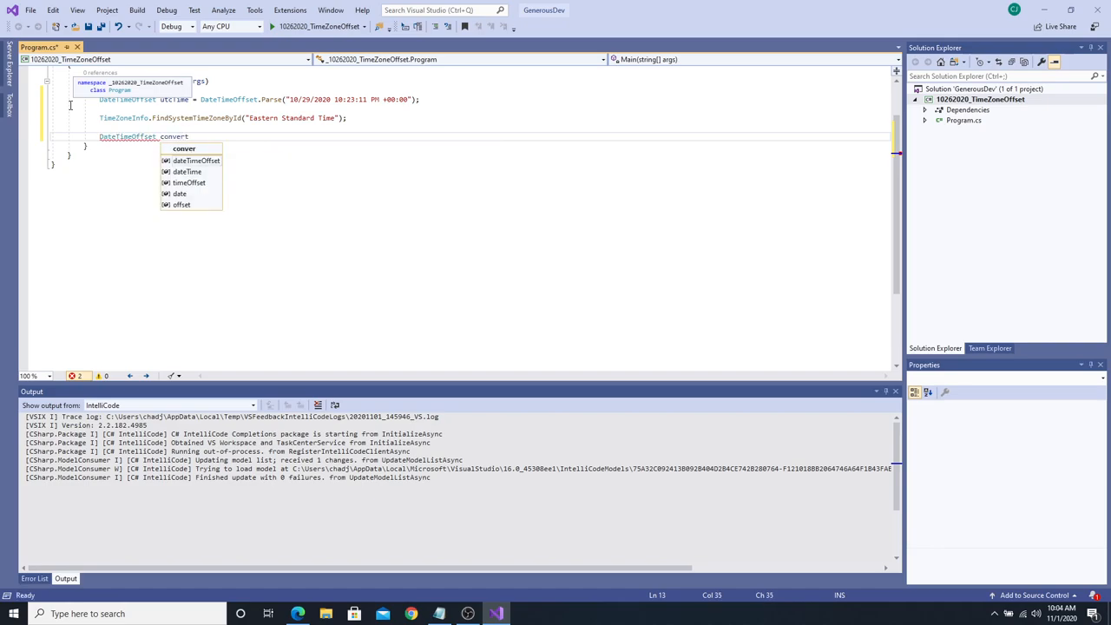
{"action": "type", "text": "tedTime ="}
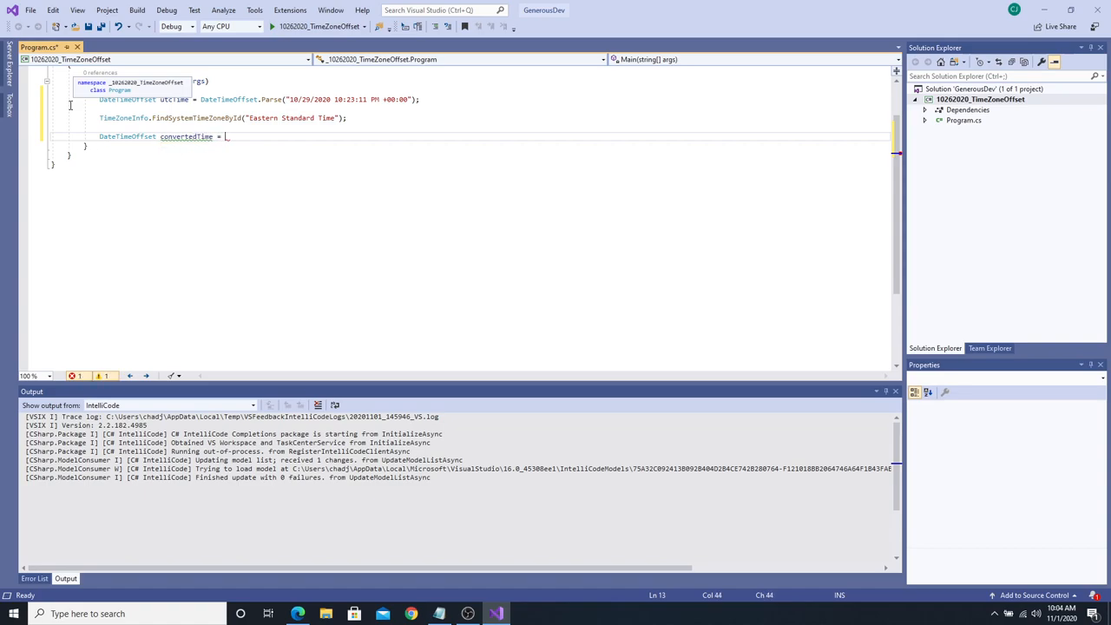
{"action": "type", "text": "TimeZoneInfo"}
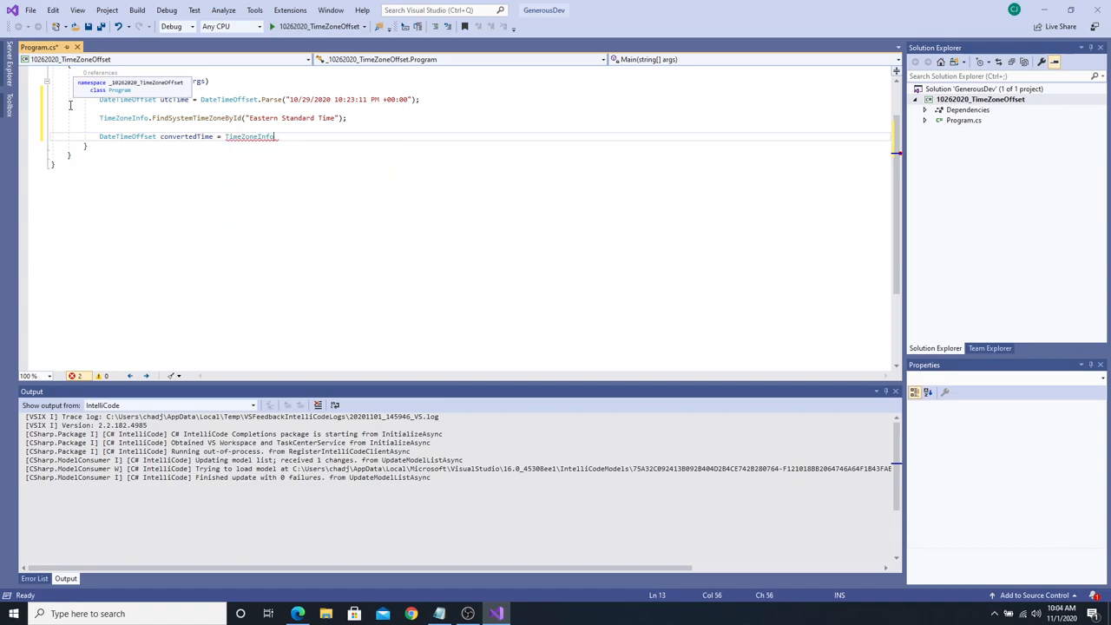
{"action": "type", "text": ".ConvertTime"}
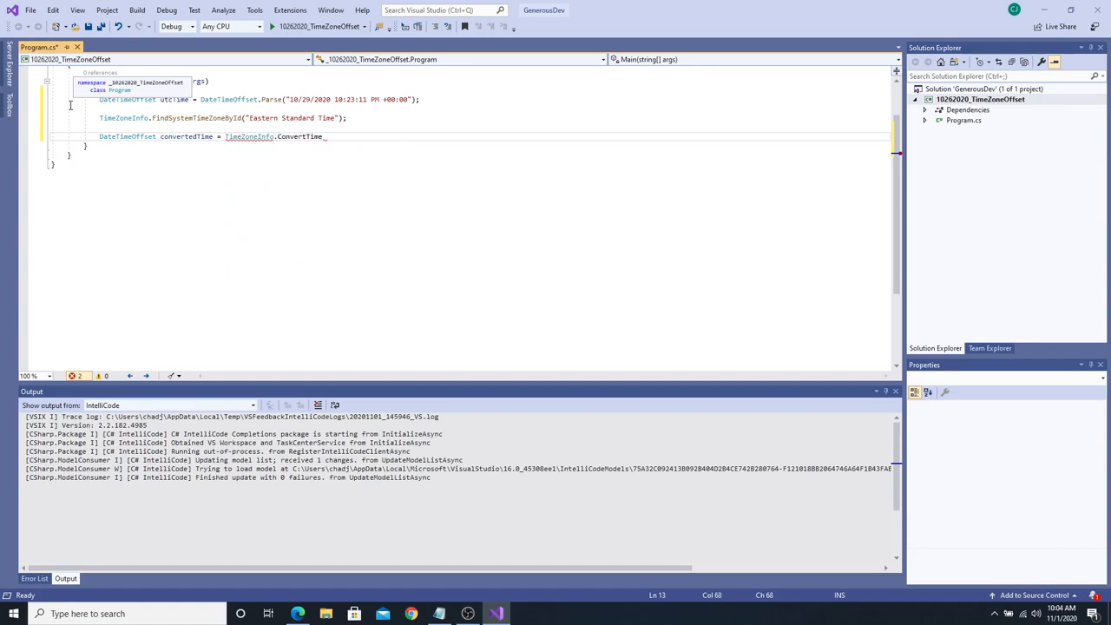
{"action": "type", "text": "("}
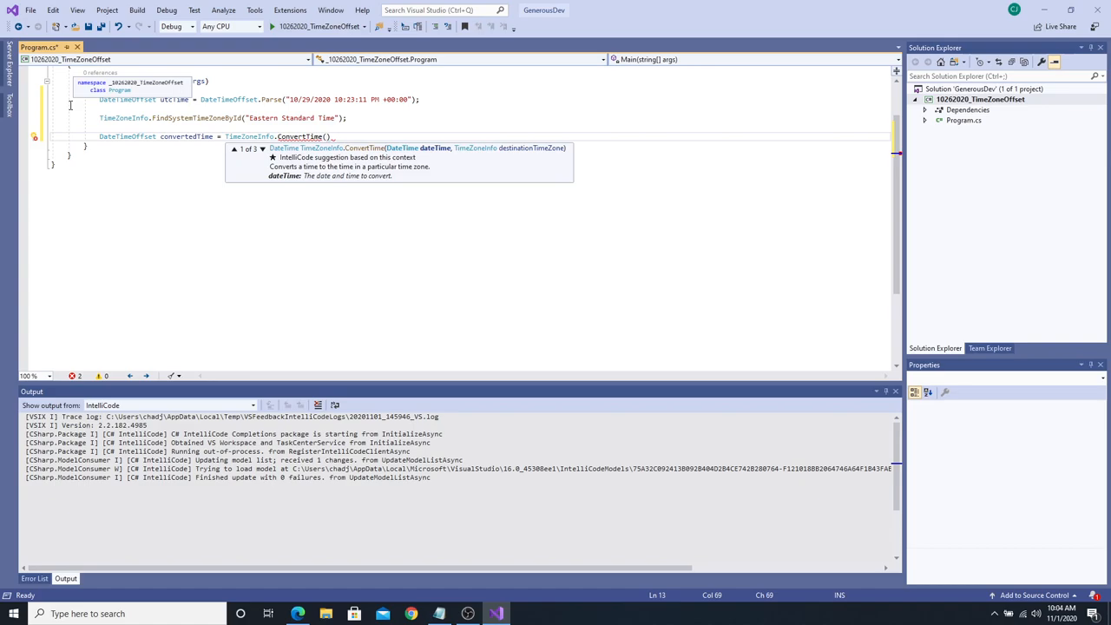
{"action": "type", "text": "utcTime"}
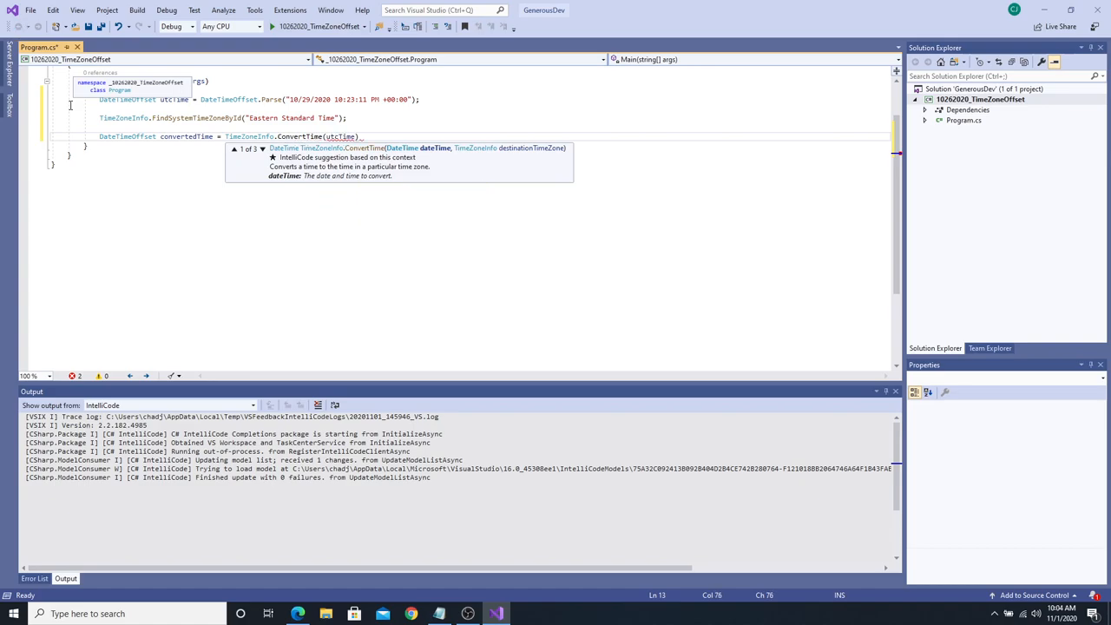
{"action": "type", "text": ","}
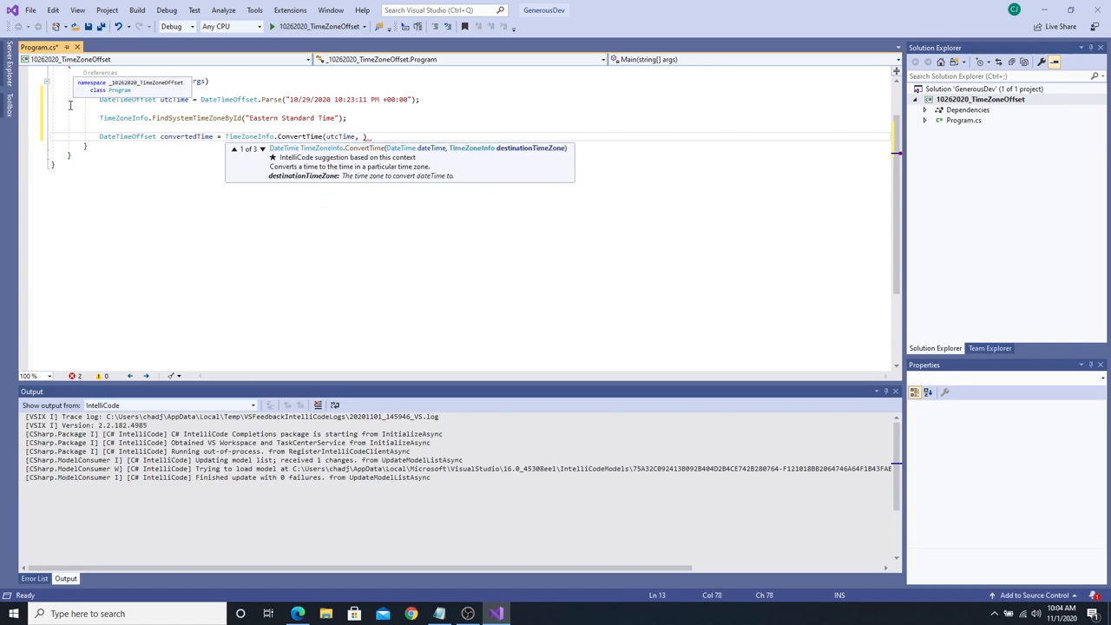
{"action": "type", "text": "time"}
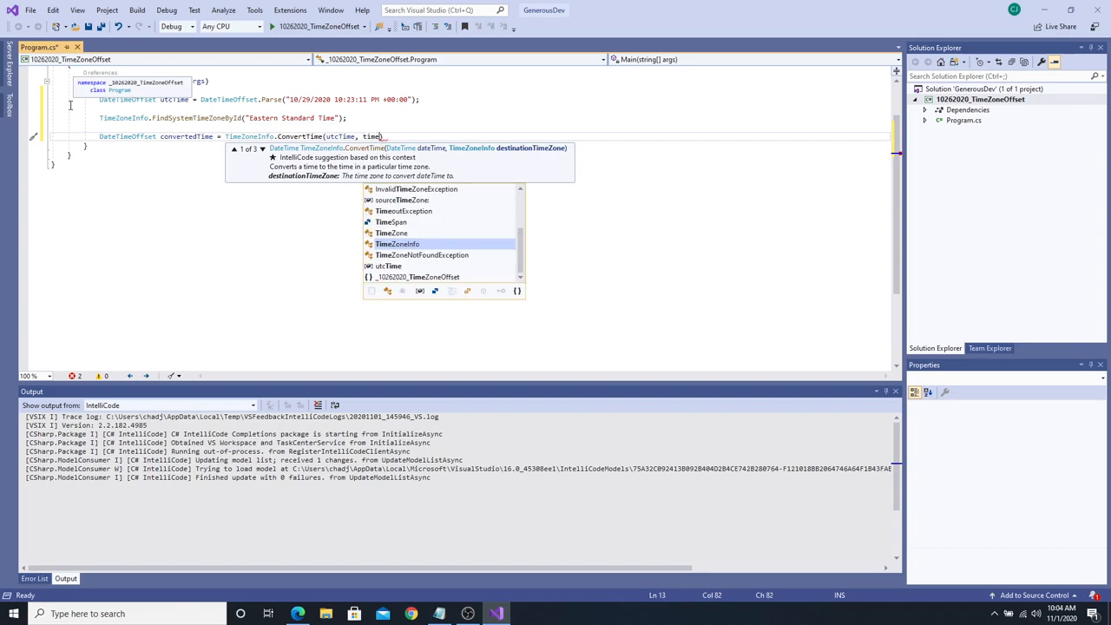
{"action": "mouse_move", "coordinate": [395, 243]}
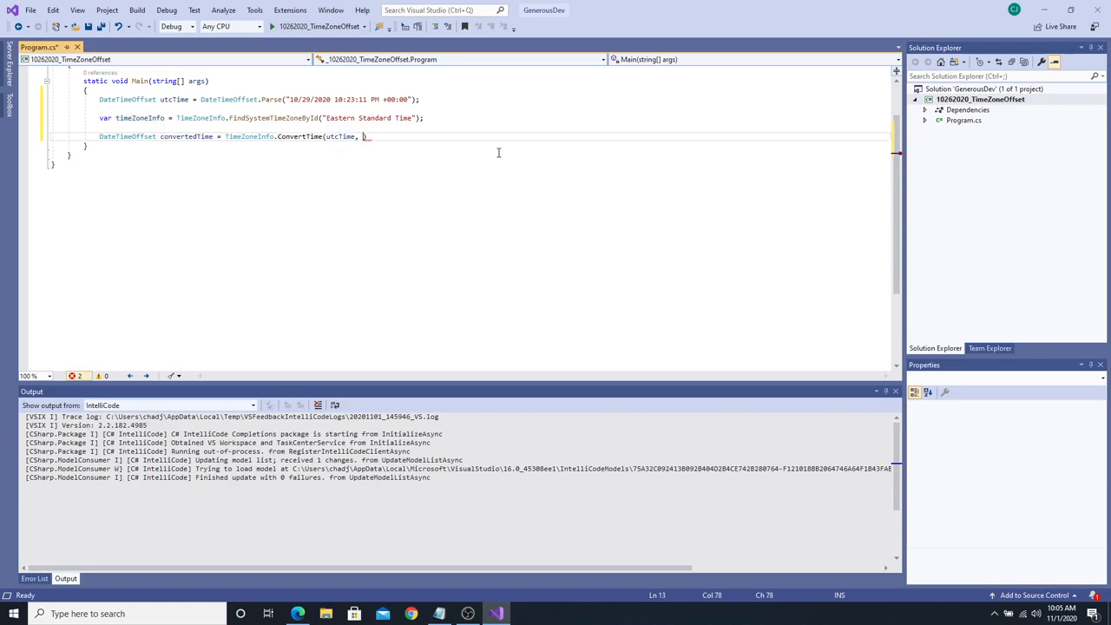
Finish the ConvertTime call with the timeZoneInfo argument and closing semicolon.
{"action": "type", "text": "timeZoneInfo)"}
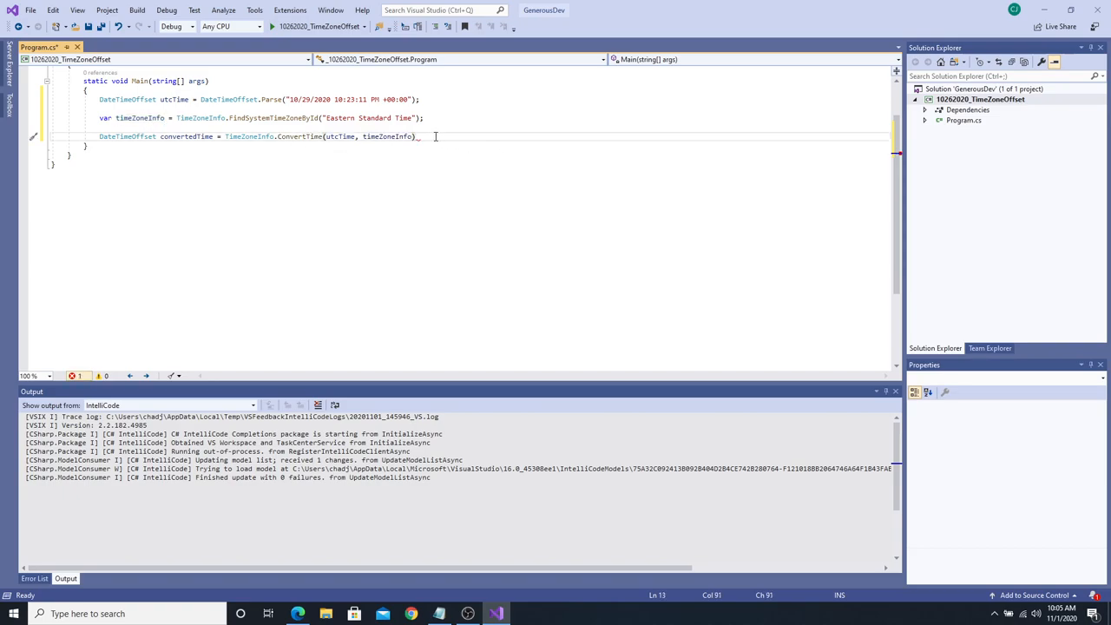
{"action": "type", "text": ";"}
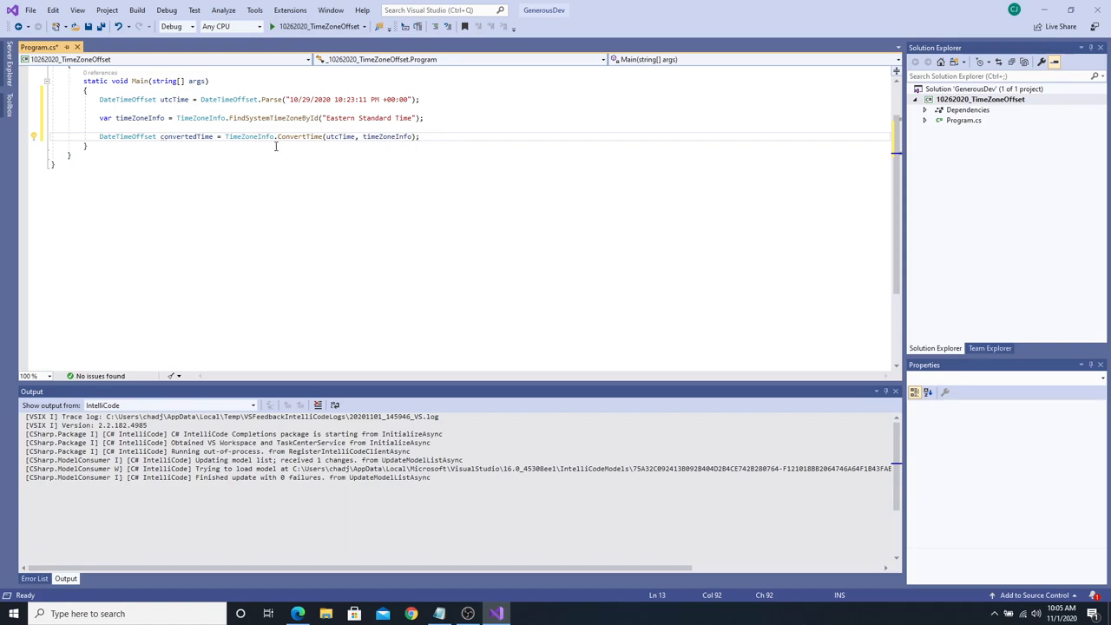
{"action": "double_click", "coordinate": [389, 136]}
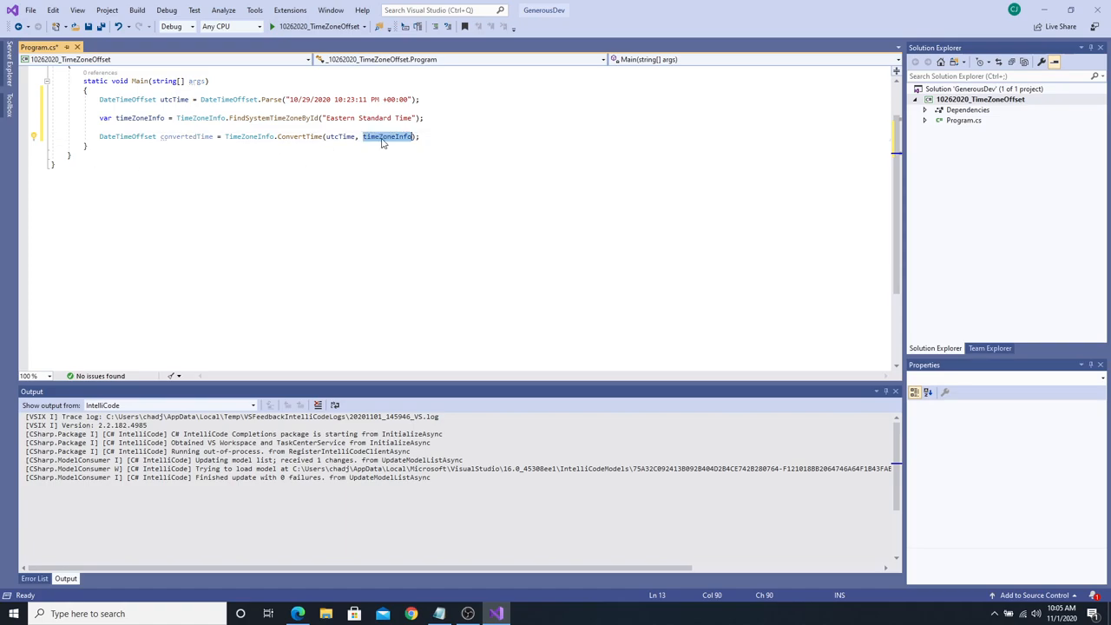
{"action": "mouse_move", "coordinate": [389, 135]}
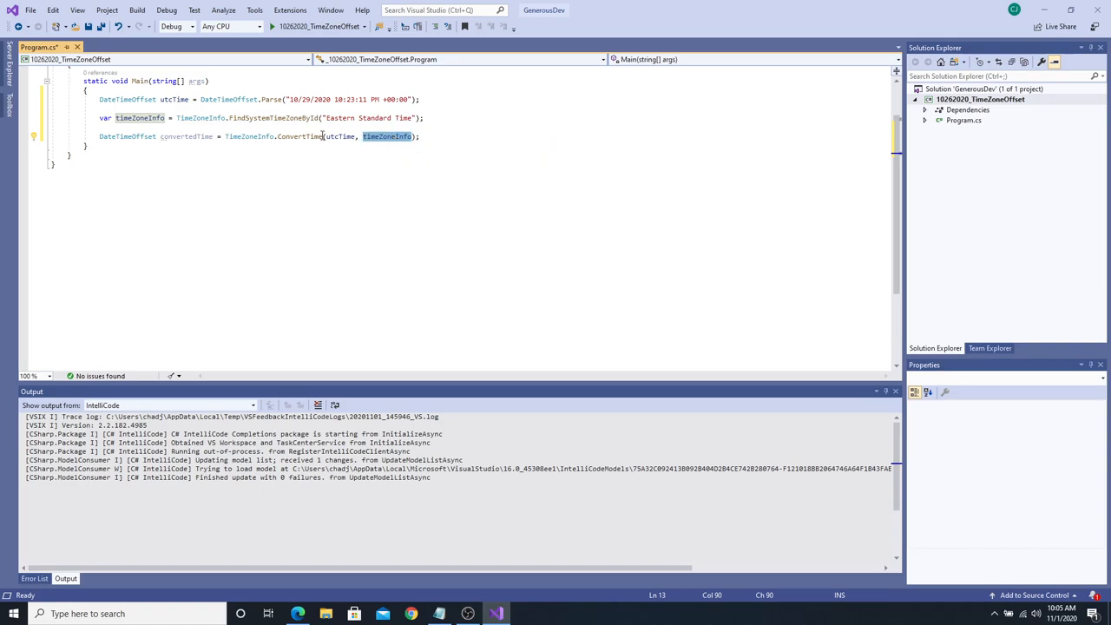
{"action": "mouse_move", "coordinate": [386, 135]}
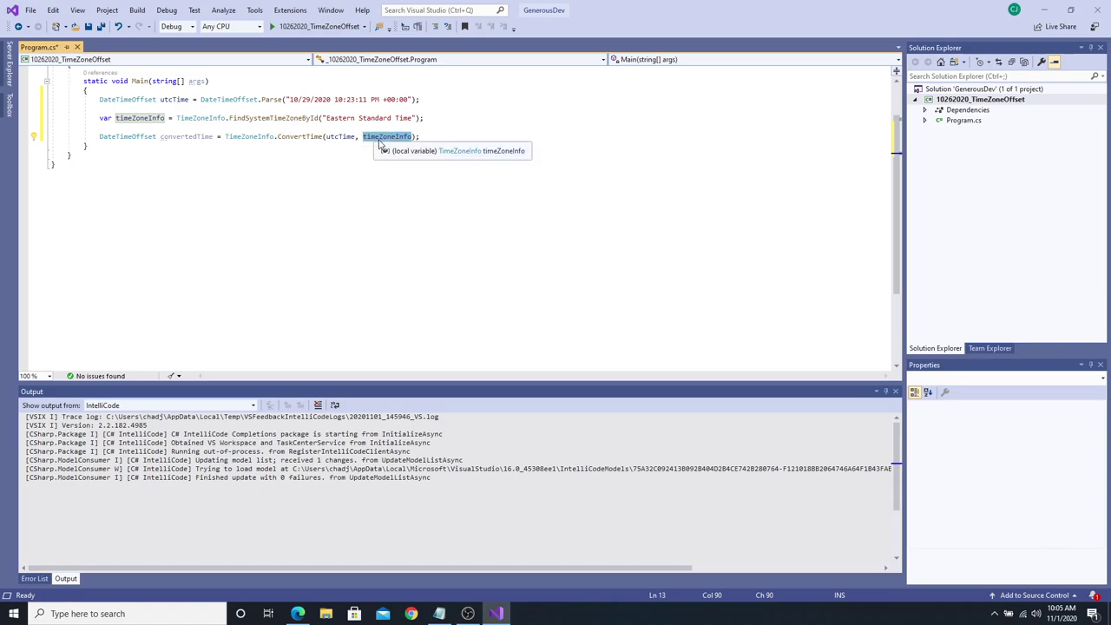
{"action": "mouse_move", "coordinate": [392, 135]}
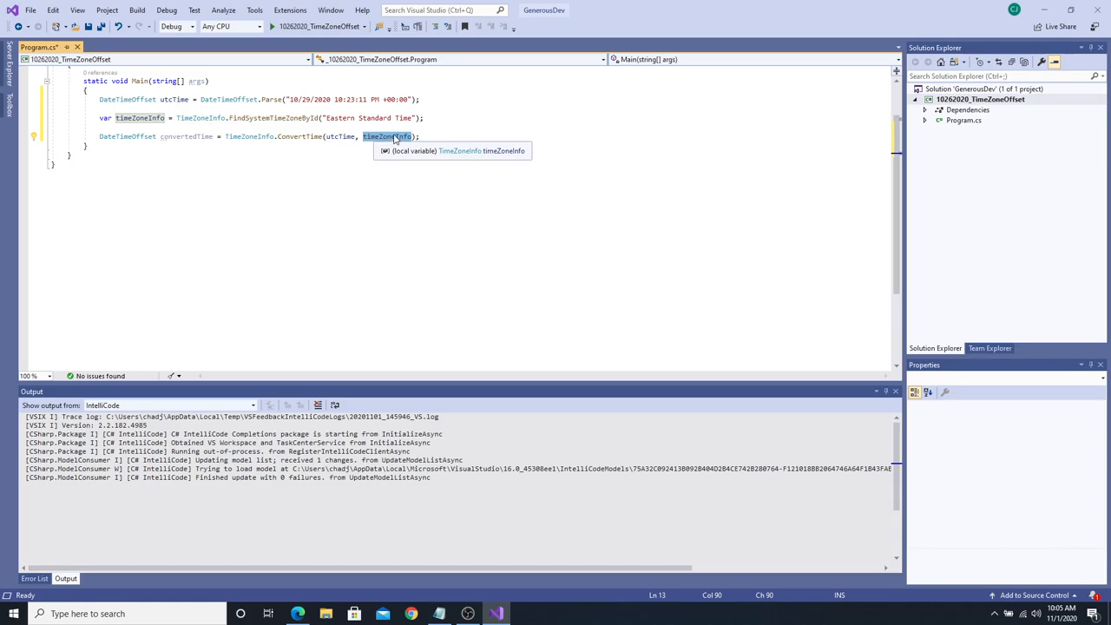
{"action": "left_click", "coordinate": [434, 137]}
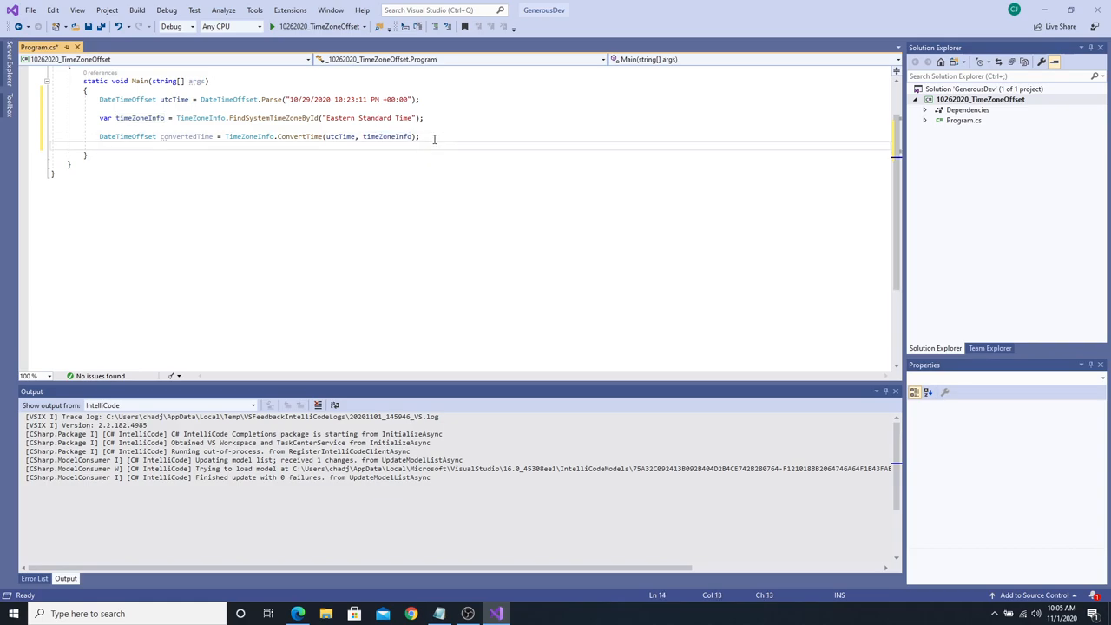
Add Console.WriteLine(convertedTime); followed by Console.ReadKey(); in Main.
{"action": "type", "text": "Console.WriteLine"}
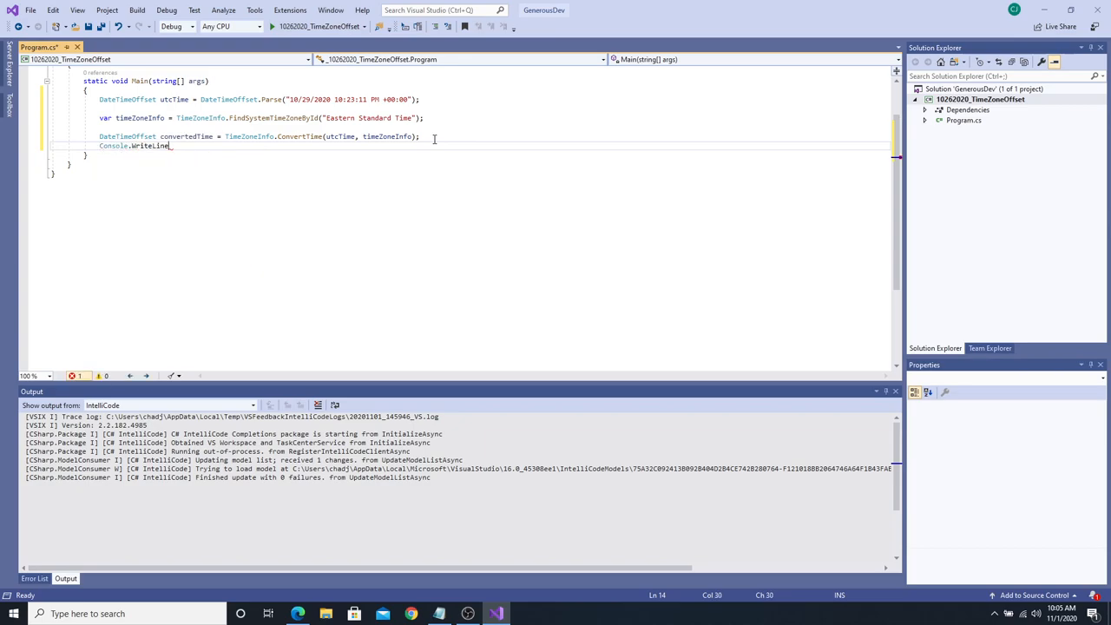
{"action": "type", "text": "("}
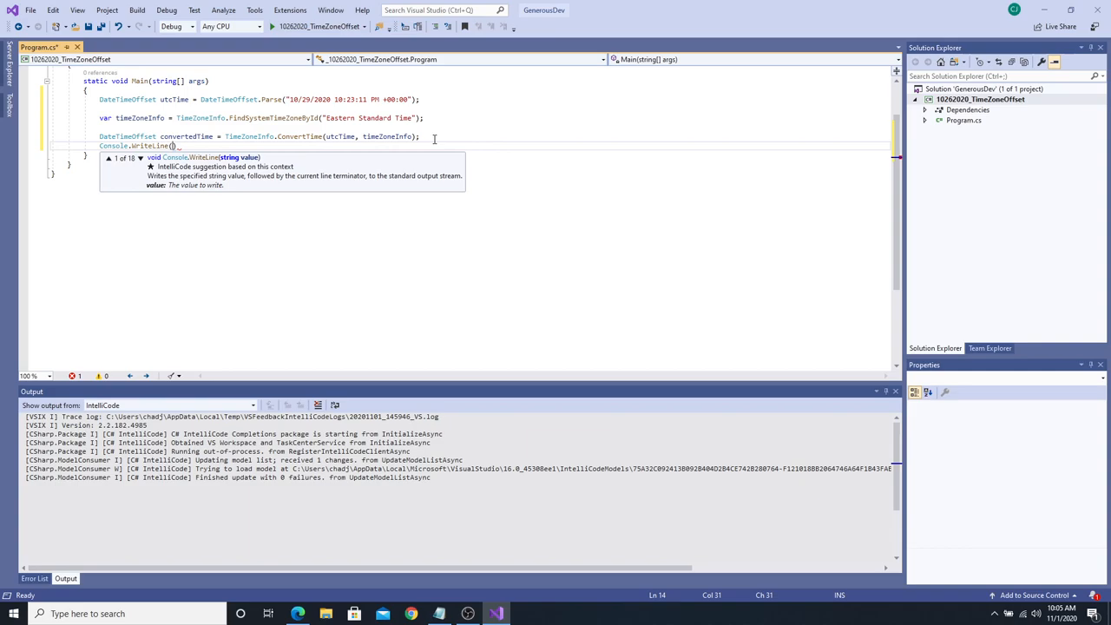
{"action": "type", "text": "c"}
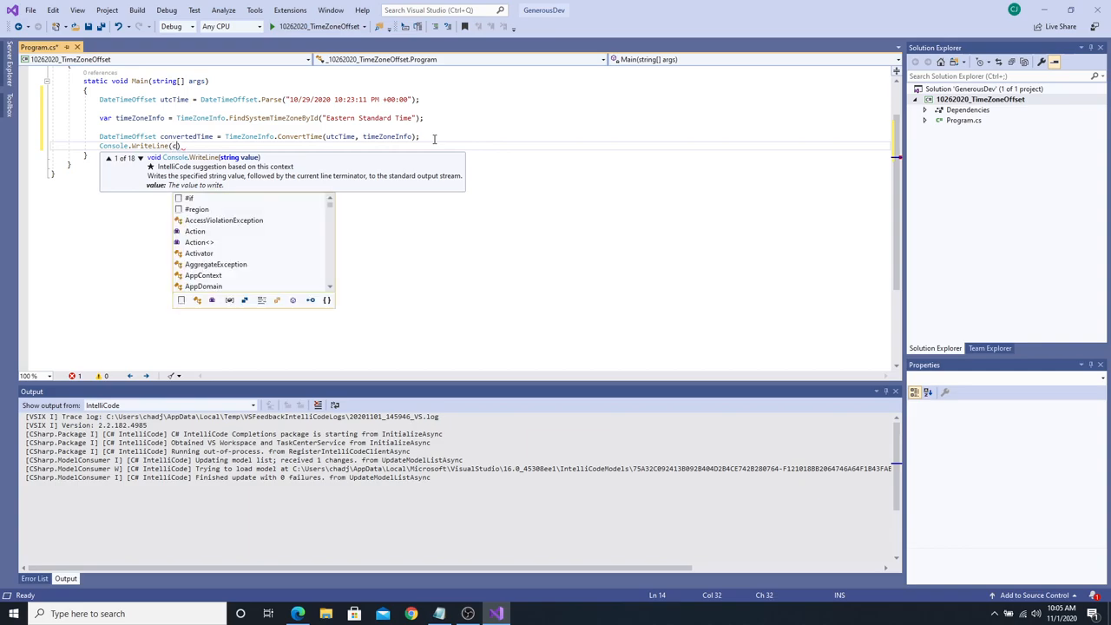
{"action": "type", "text": "onvert"}
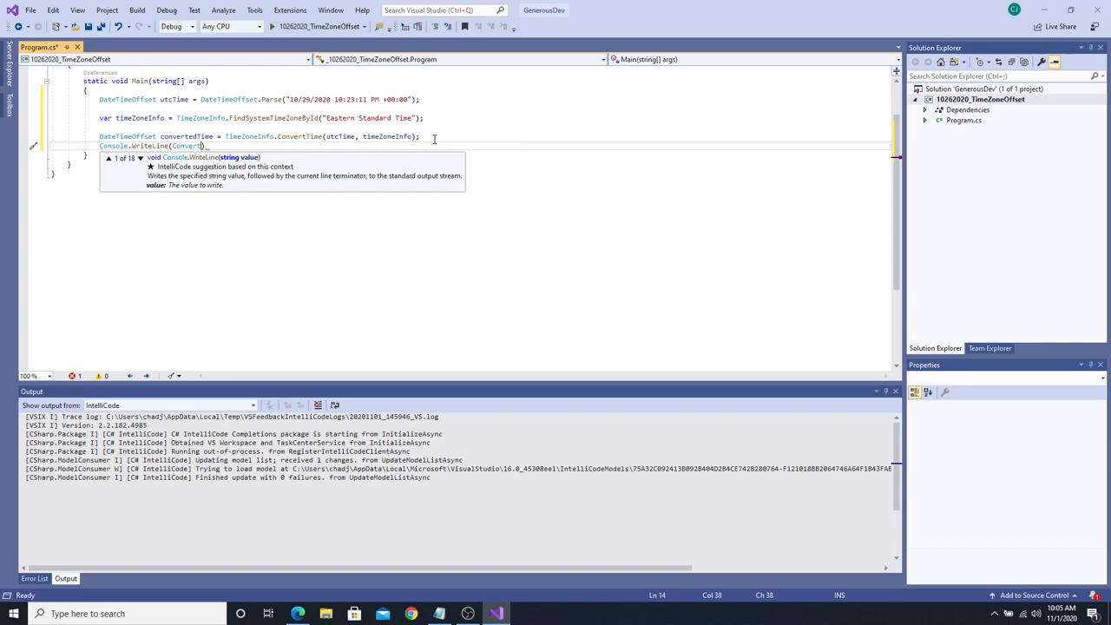
{"action": "key", "text": "BackSpace"}
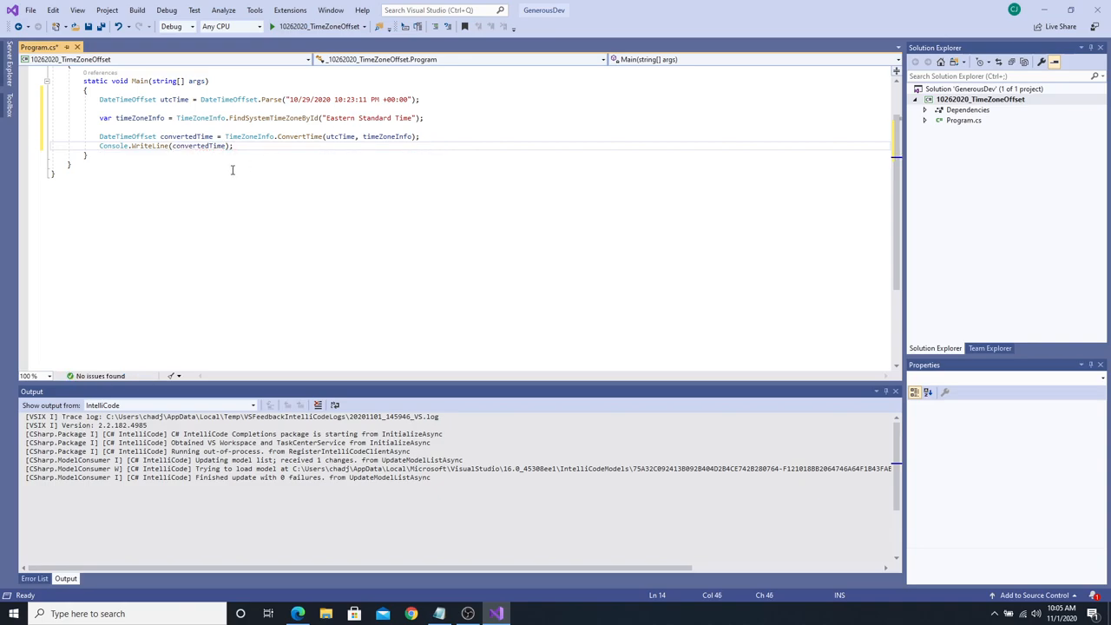
{"action": "mouse_move", "coordinate": [285, 147]}
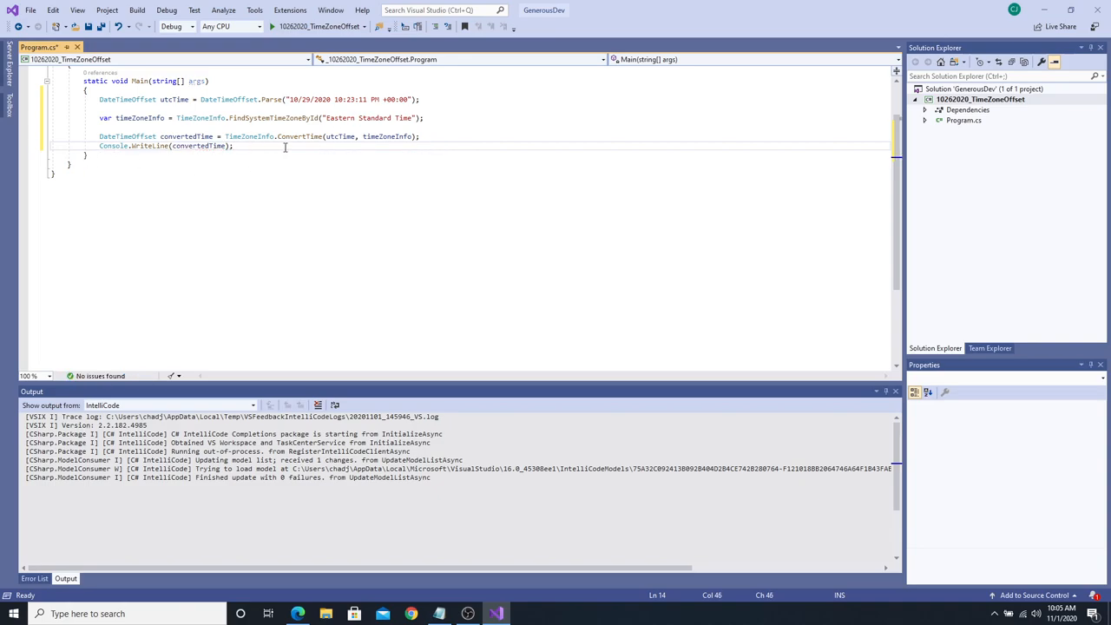
{"action": "type", "text": "Console."}
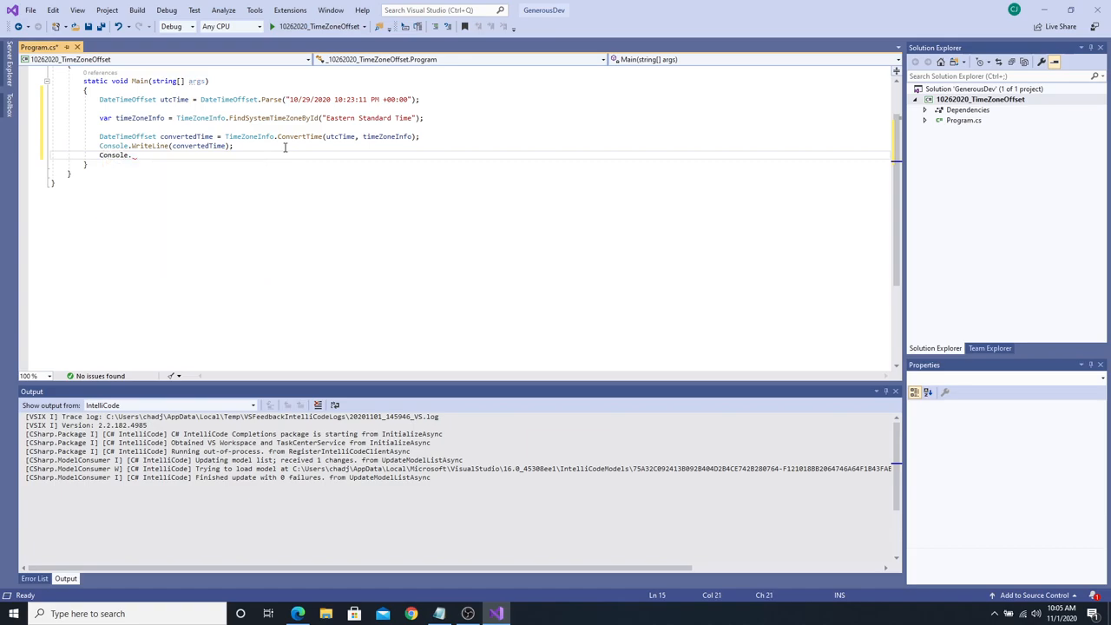
{"action": "type", "text": "re"}
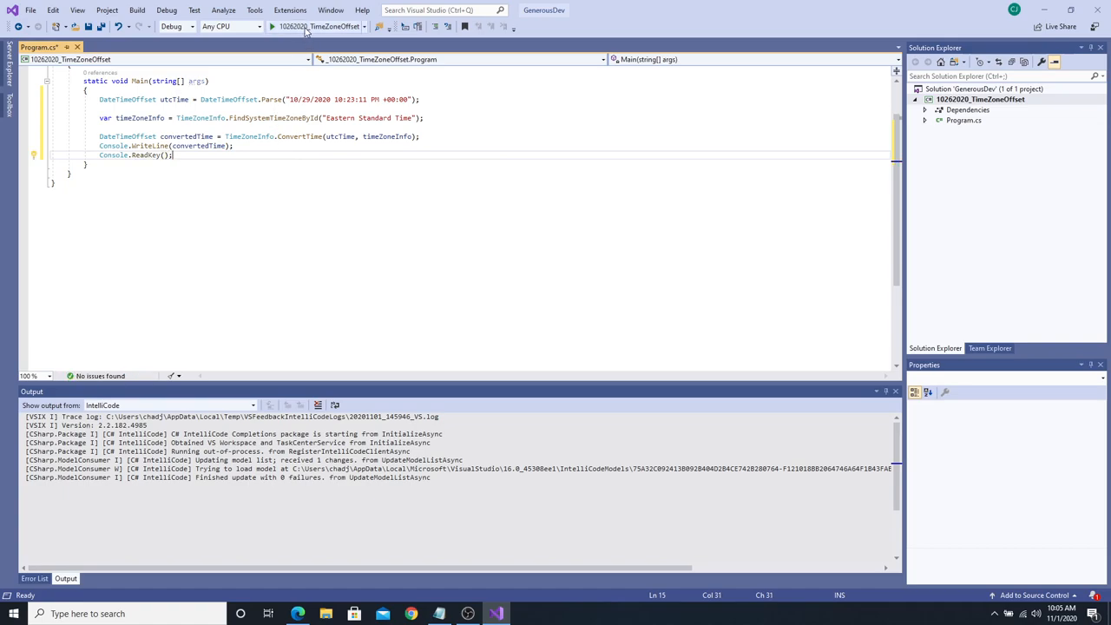
Start the program so the console prints 10/29/2020 6:23:11 PM -04:00.
{"action": "left_click", "coordinate": [271, 26]}
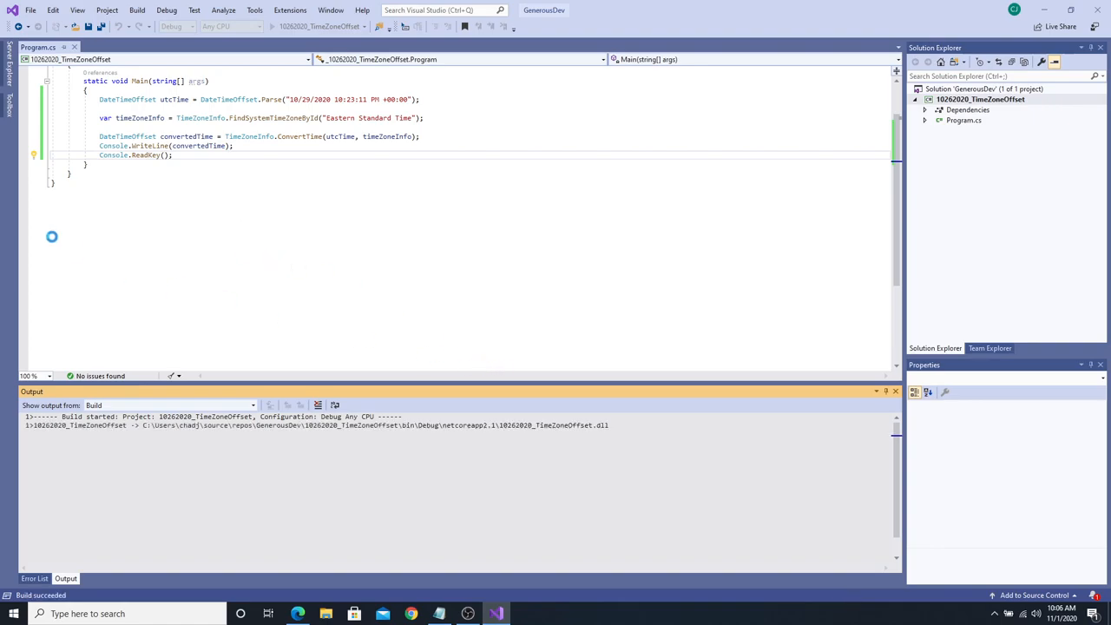
{"action": "left_click", "coordinate": [464, 26]}
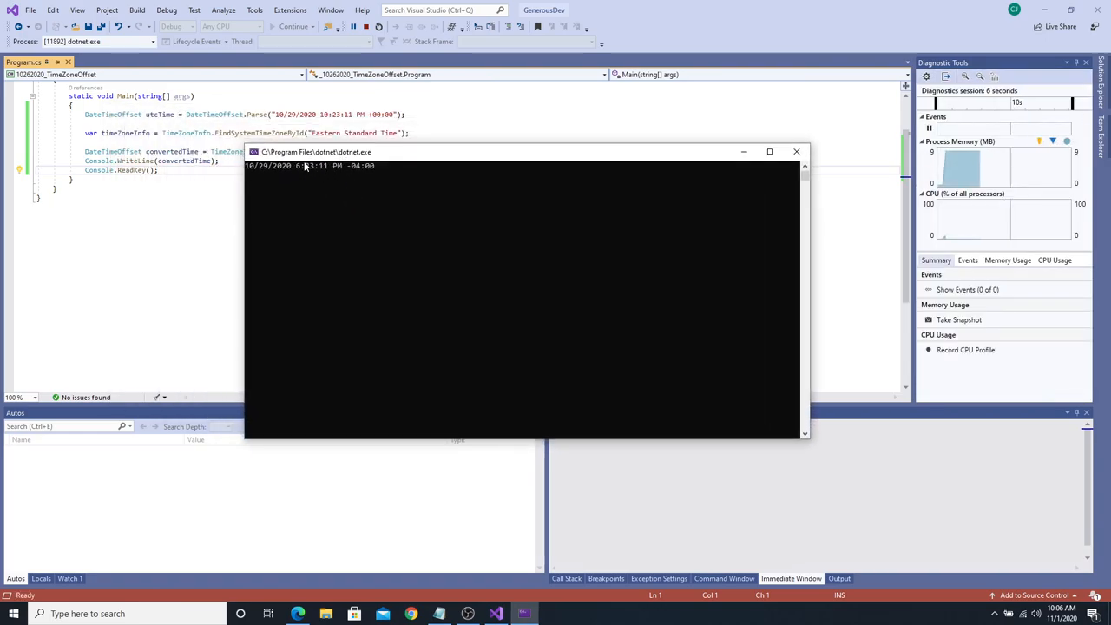
{"action": "mouse_move", "coordinate": [326, 114]}
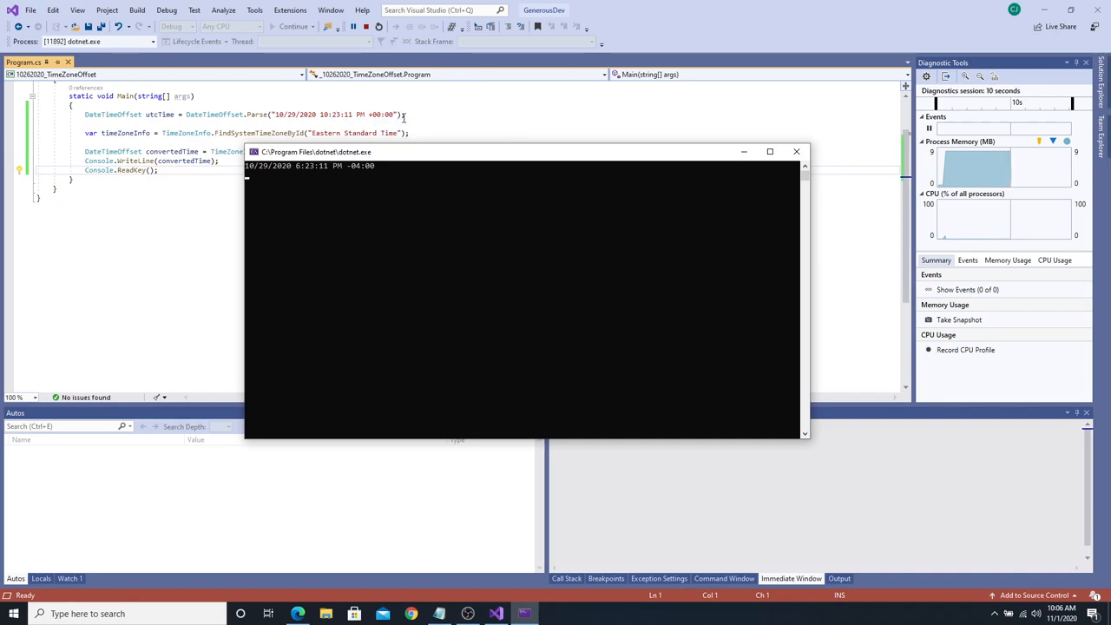
{"action": "mouse_move", "coordinate": [378, 114]}
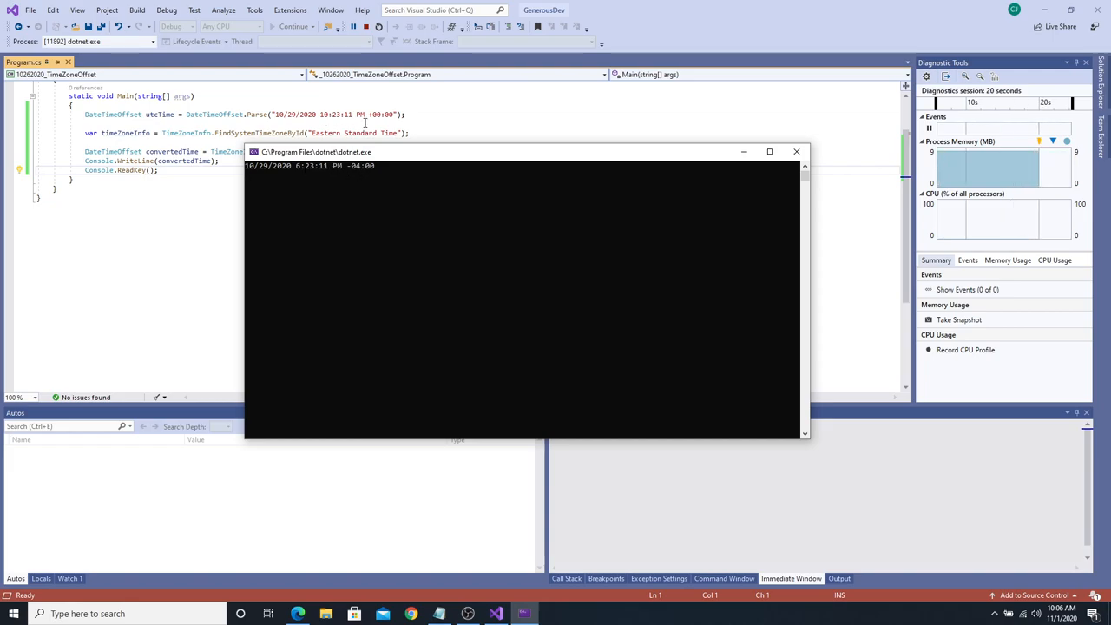
{"action": "mouse_move", "coordinate": [347, 132]}
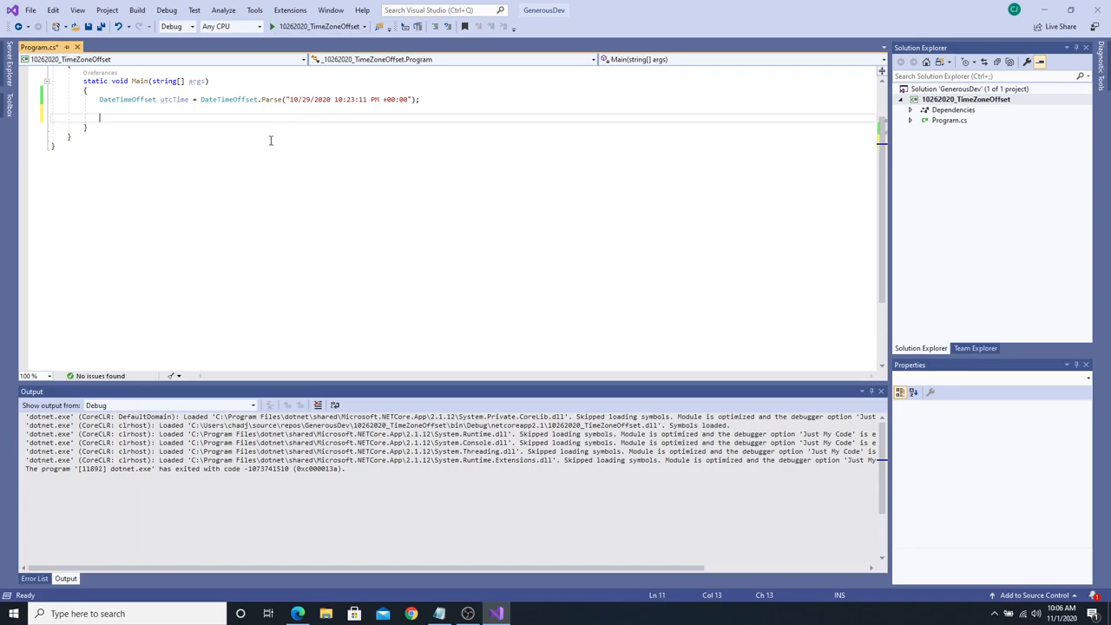
Write Console.WriteLine("Passed in UTC Time is: {0} ", utcTime); below the utcTime declaration.
{"action": "type", "text": "C"}
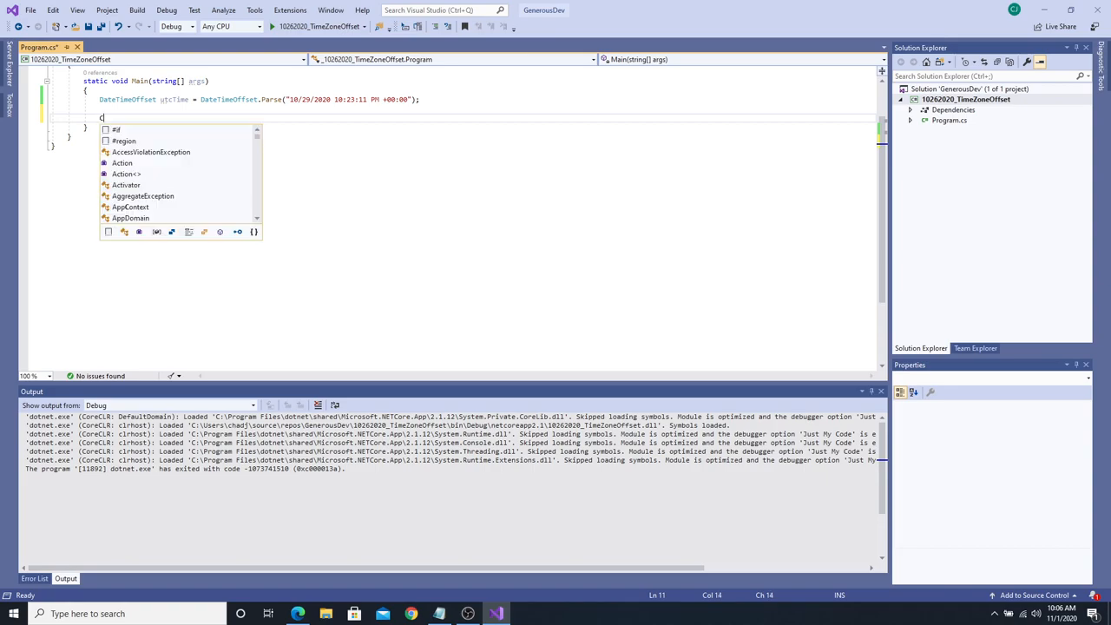
{"action": "type", "text": "Console.WriteLine(\"P"}
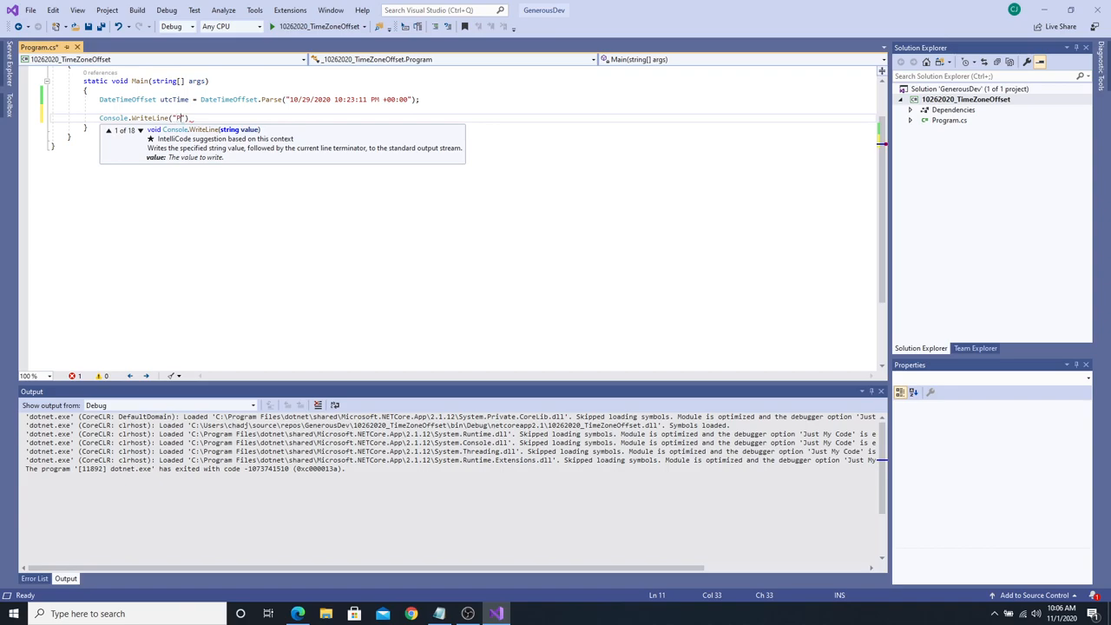
{"action": "type", "text": "assed in UTC"}
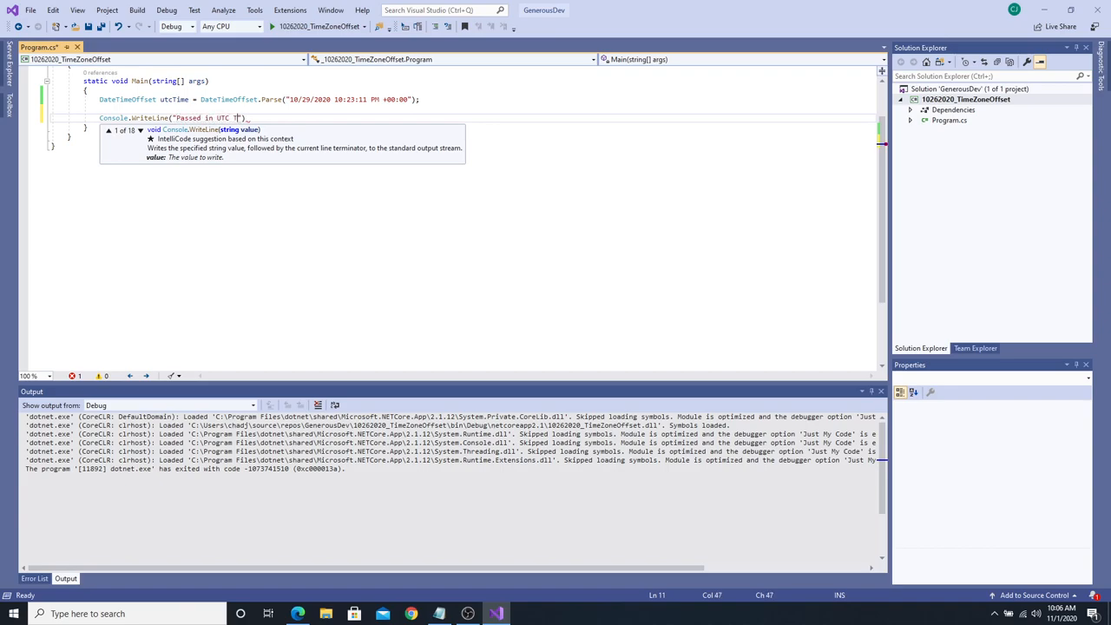
{"action": "type", "text": "Time is:"}
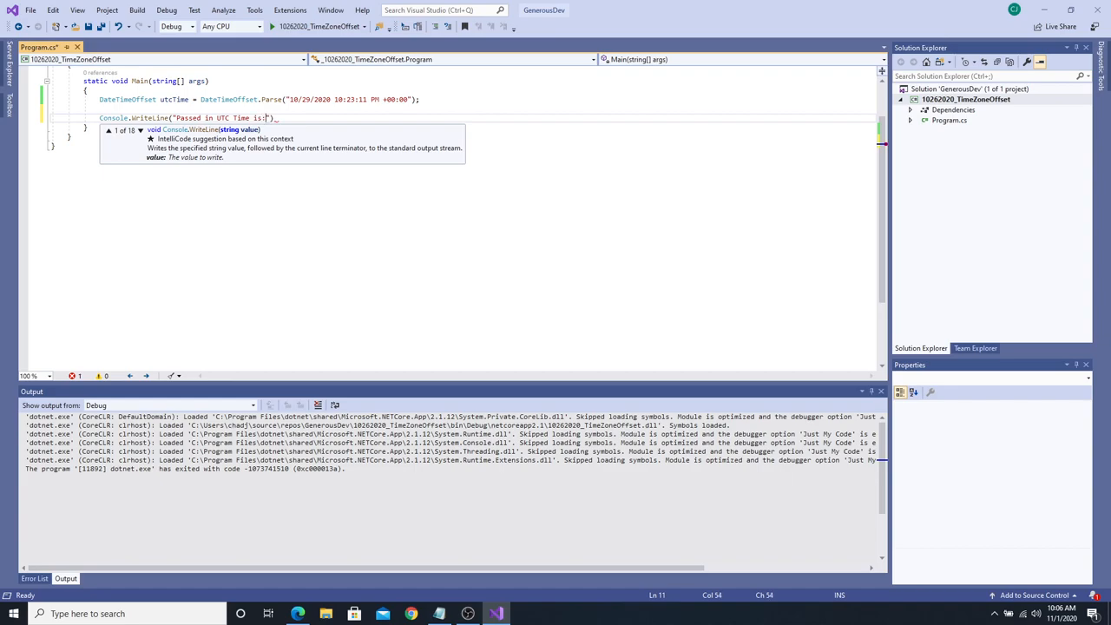
{"action": "type", "text": "{0}:"}
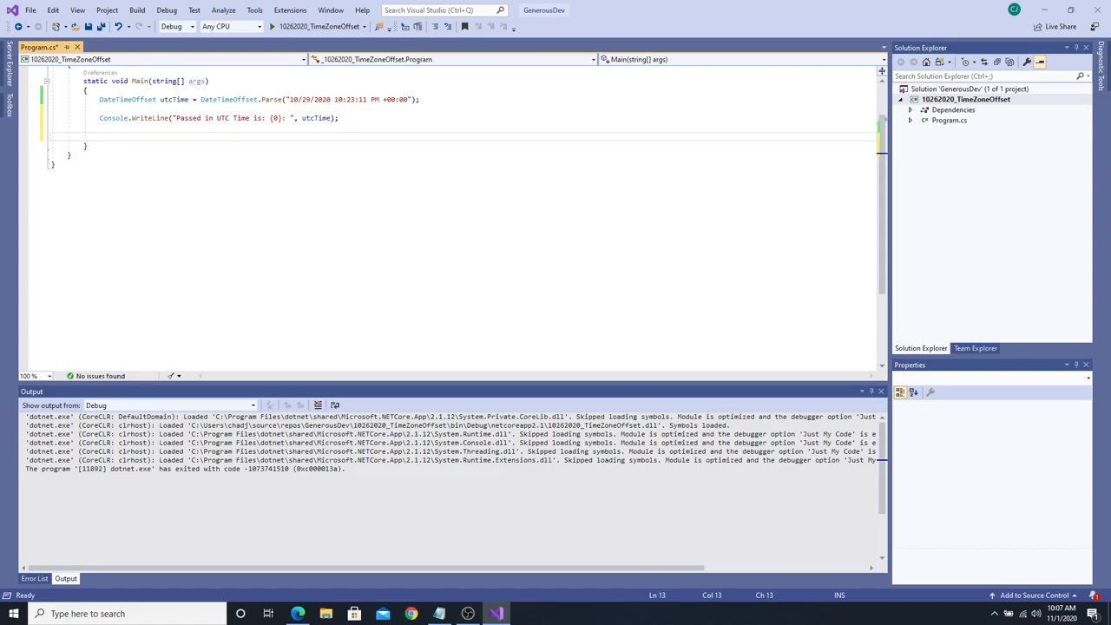
Write foreach (var timeZoneInfo in TimeZoneInfo.GetSystemTimeZones()) and start its body.
{"action": "type", "text": "foreach"}
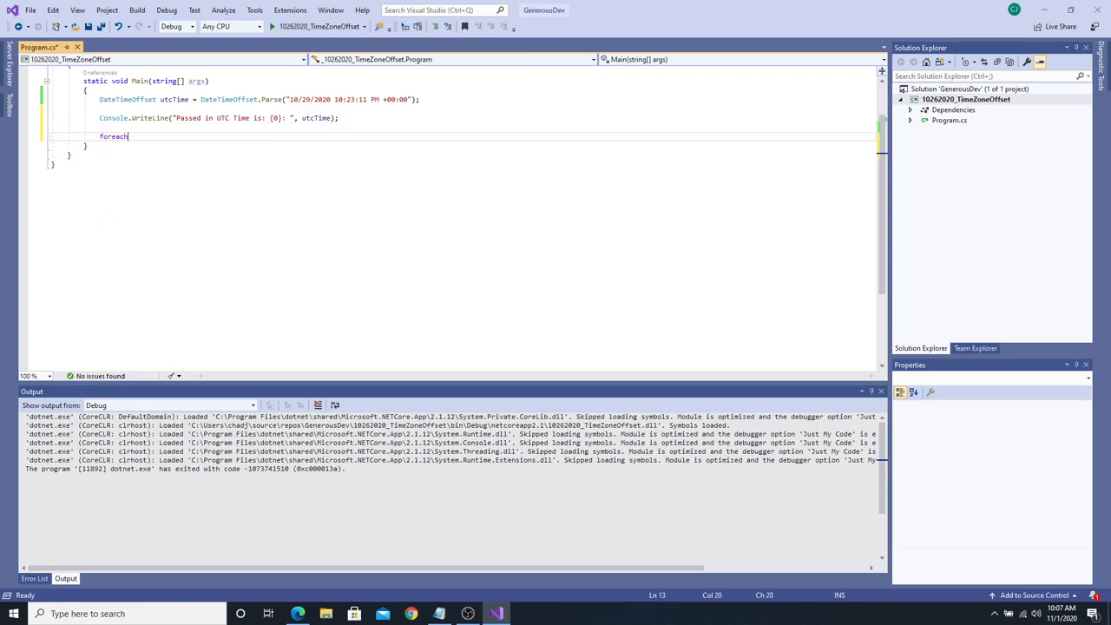
{"action": "type", "text": "(var)"}
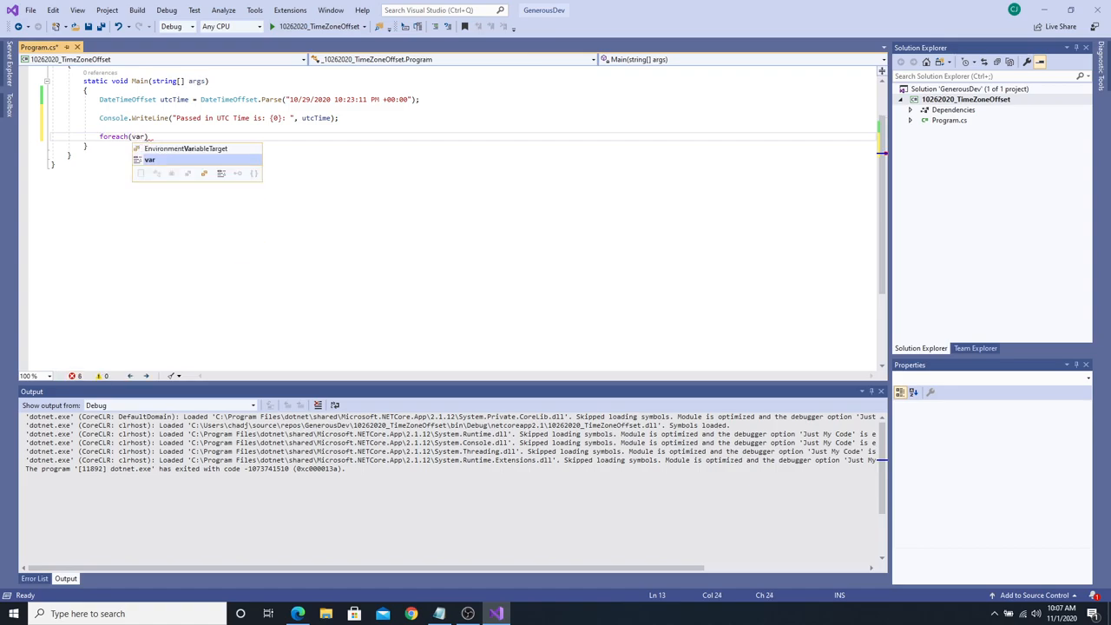
{"action": "type", "text": "timeZone"}
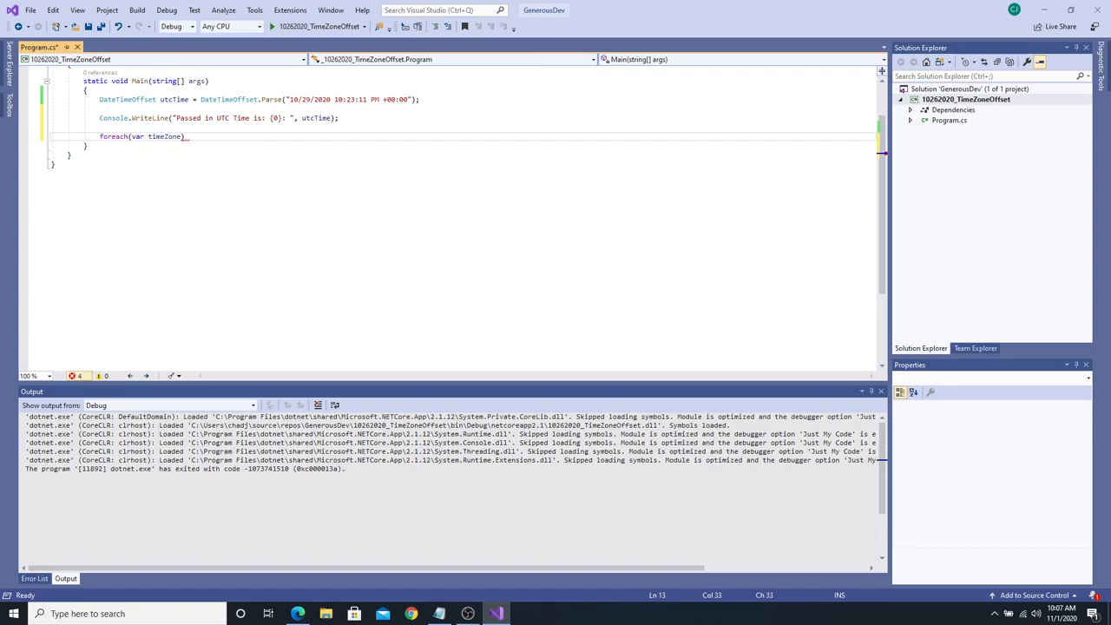
{"action": "type", "text": "Info"}
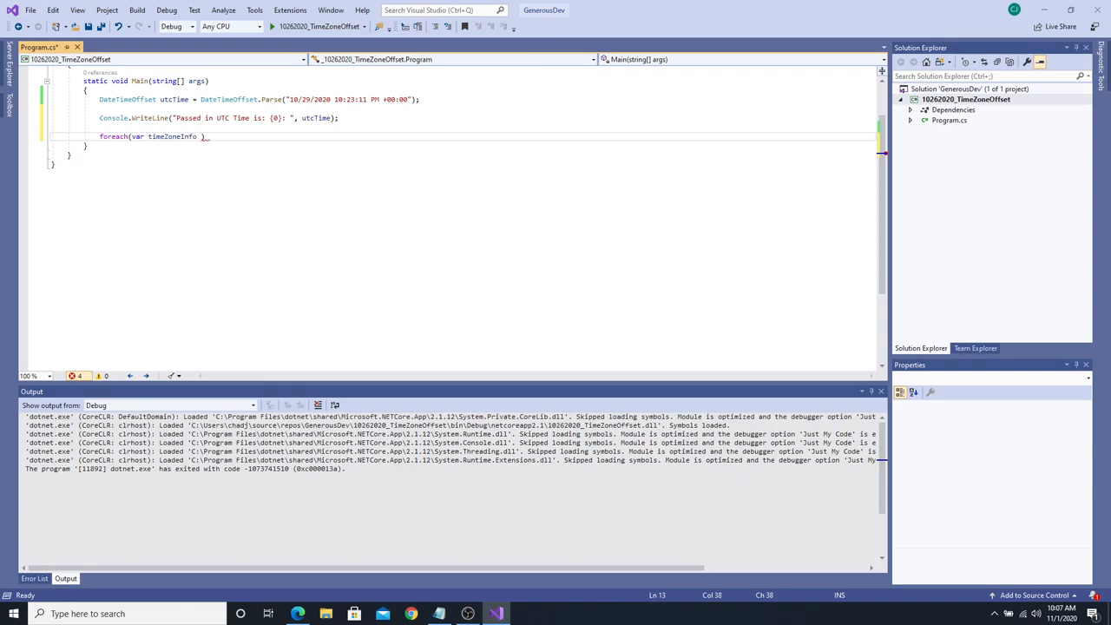
{"action": "type", "text": "Time"}
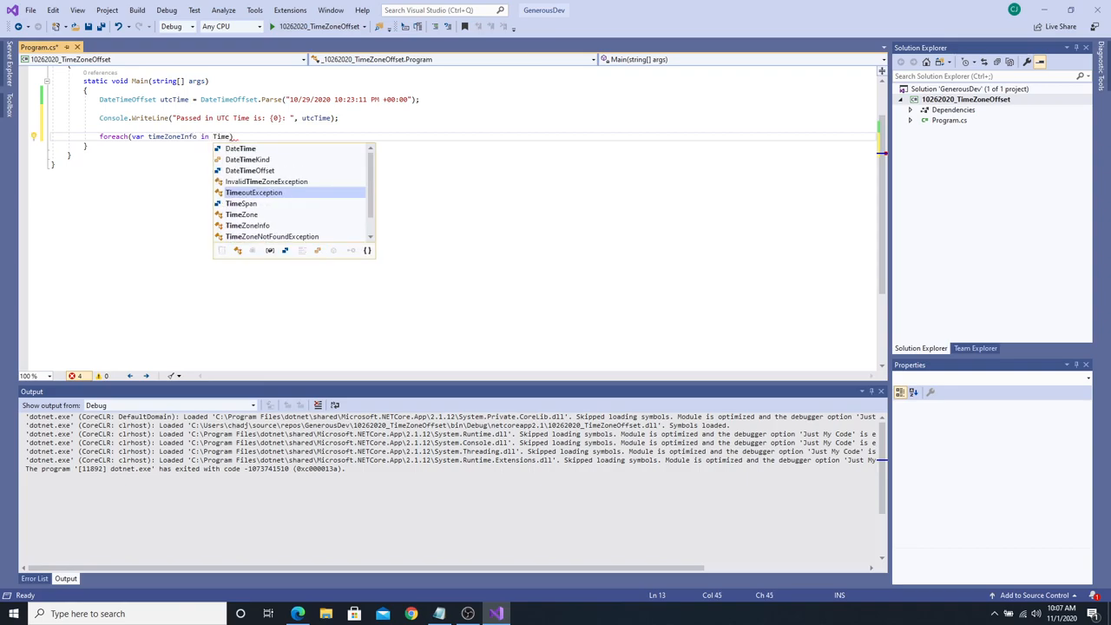
{"action": "type", "text": "zone"}
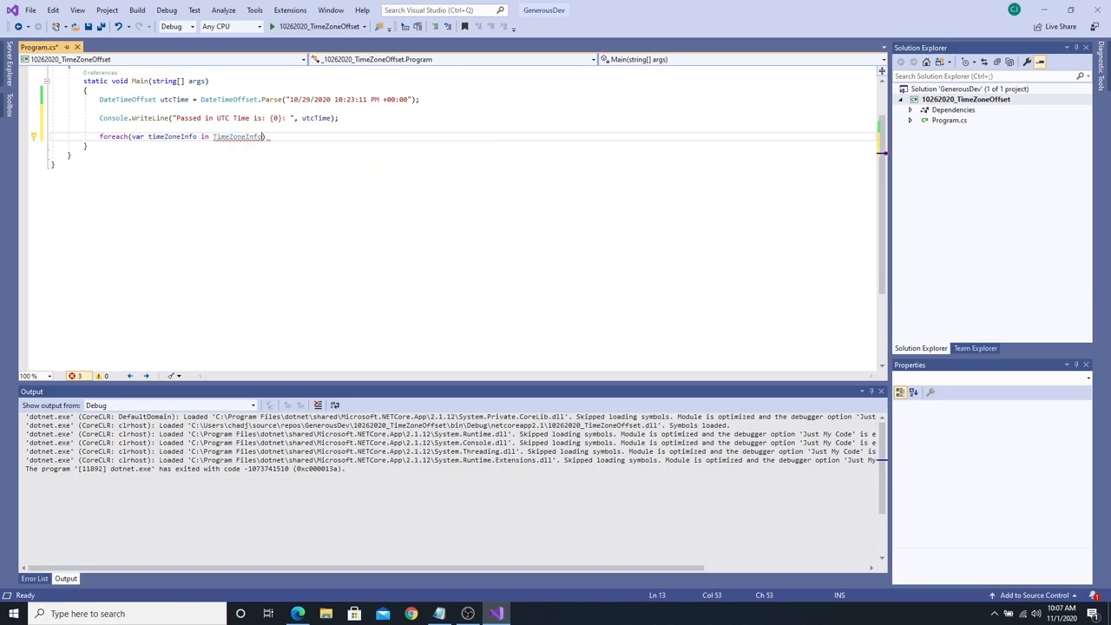
{"action": "type", "text": "."}
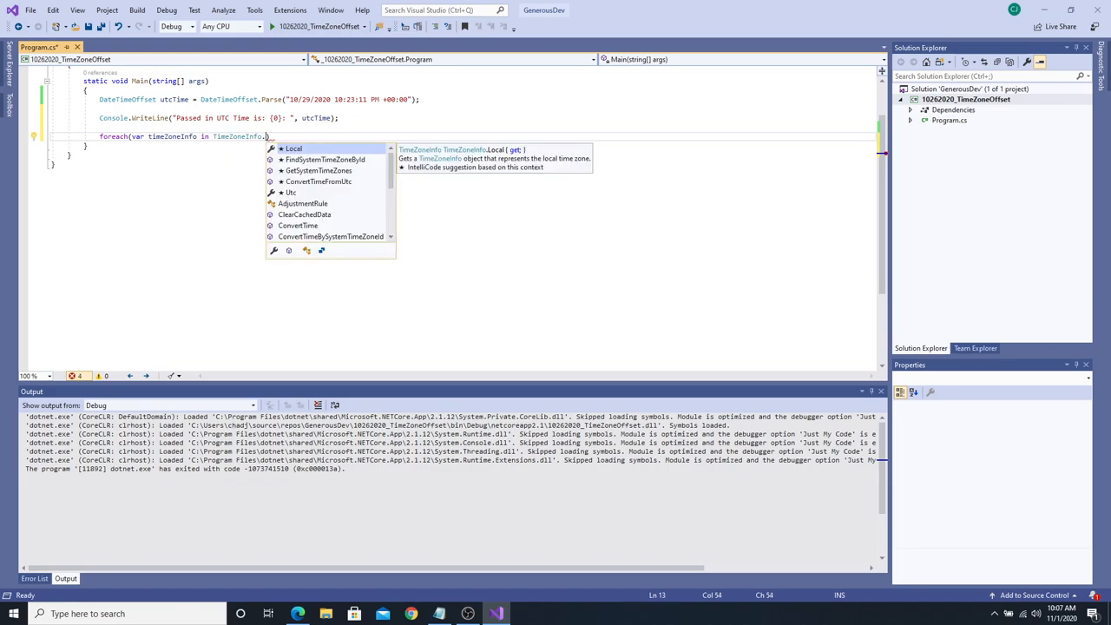
{"action": "type", "text": "get"}
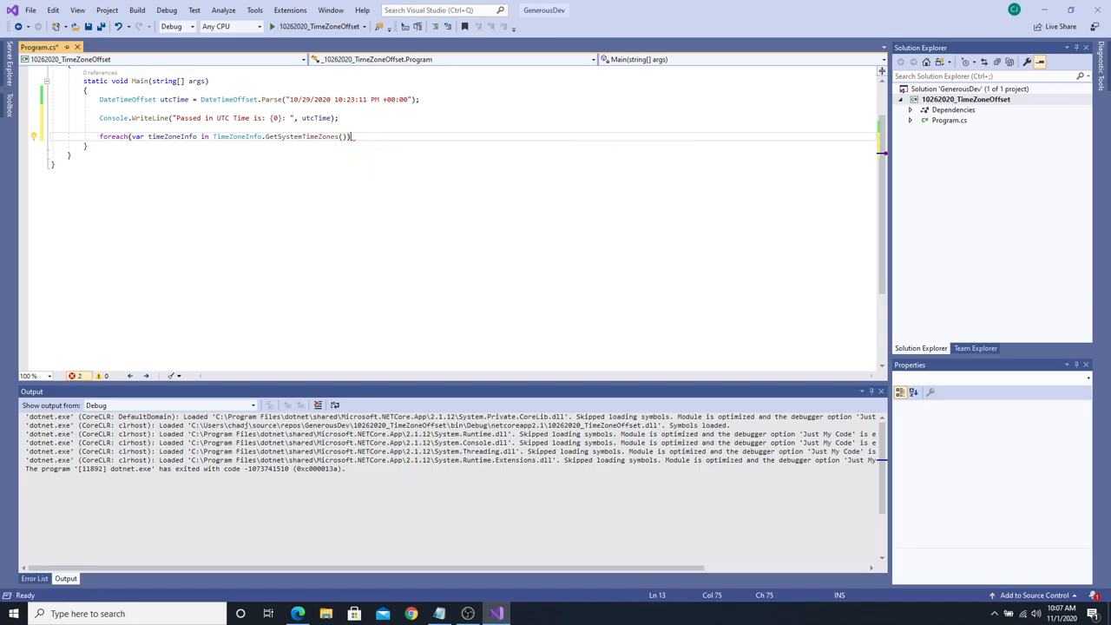
{"action": "key", "text": "Enter"}
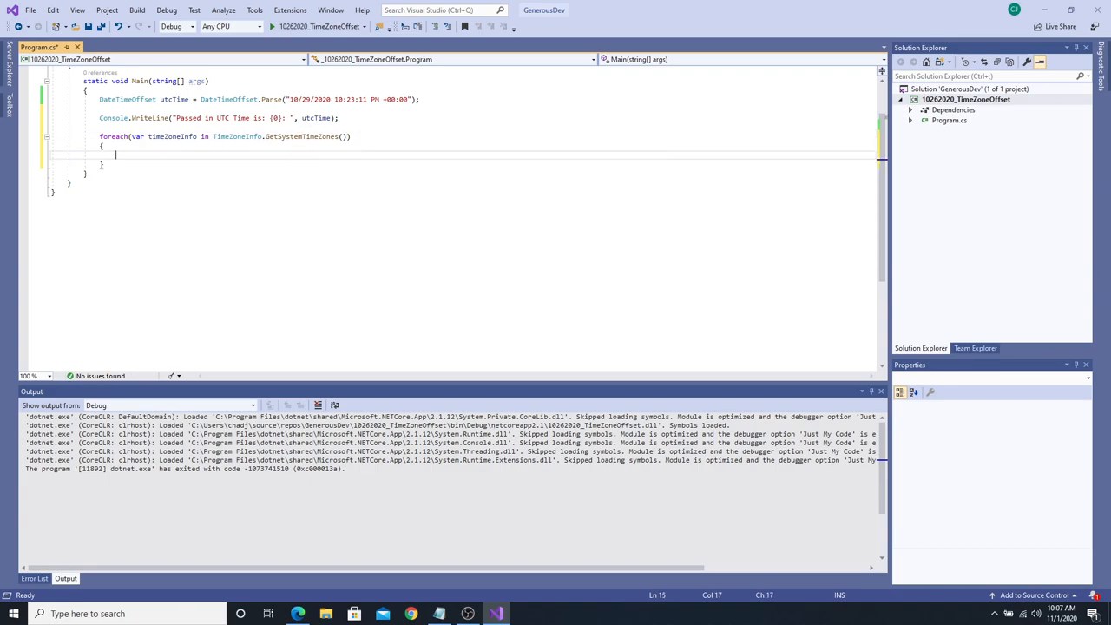
{"action": "mouse_move", "coordinate": [321, 135]}
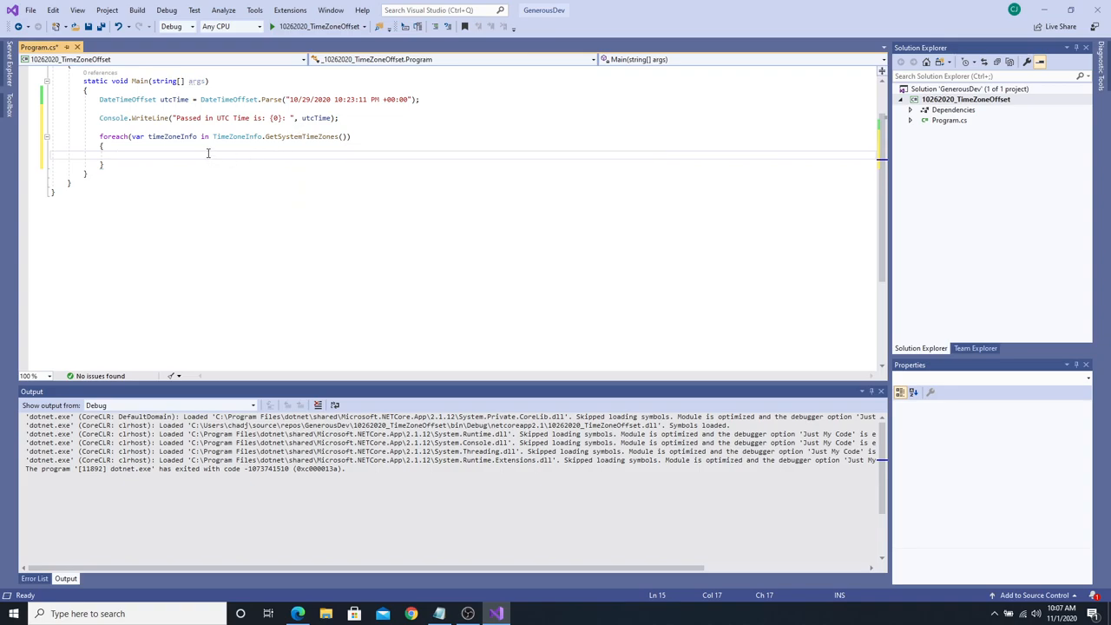
Inside the loop, assign a DateTimeOffset from TimeZoneInfo.ConvertTime(utcTime, timeZoneInfo);.
{"action": "type", "text": "DateTimeOffset"}
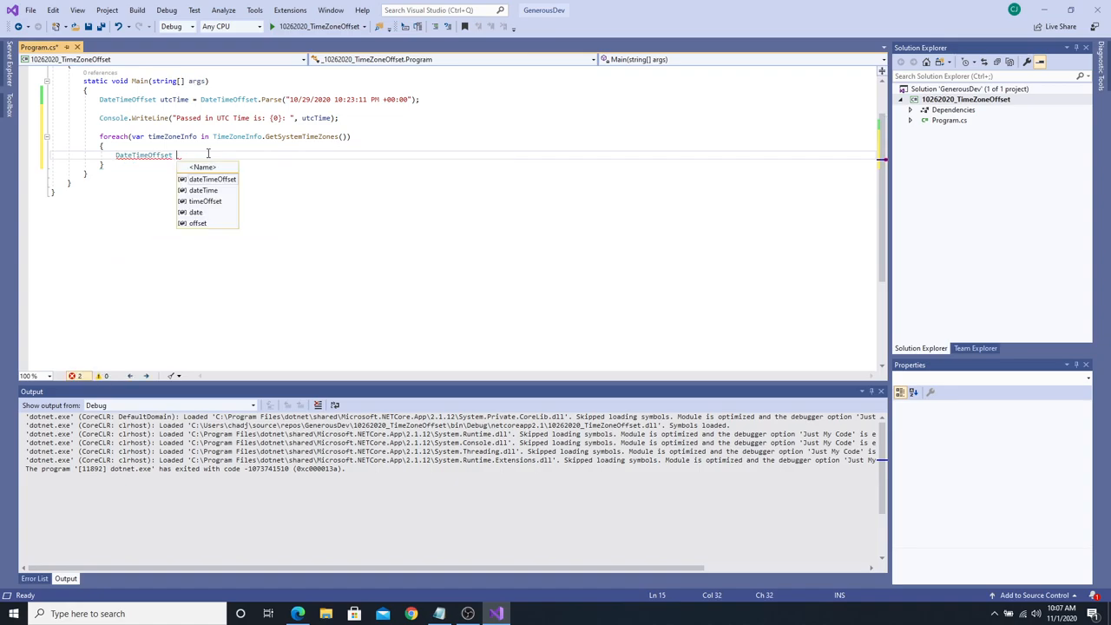
{"action": "type", "text": "convertTime ="}
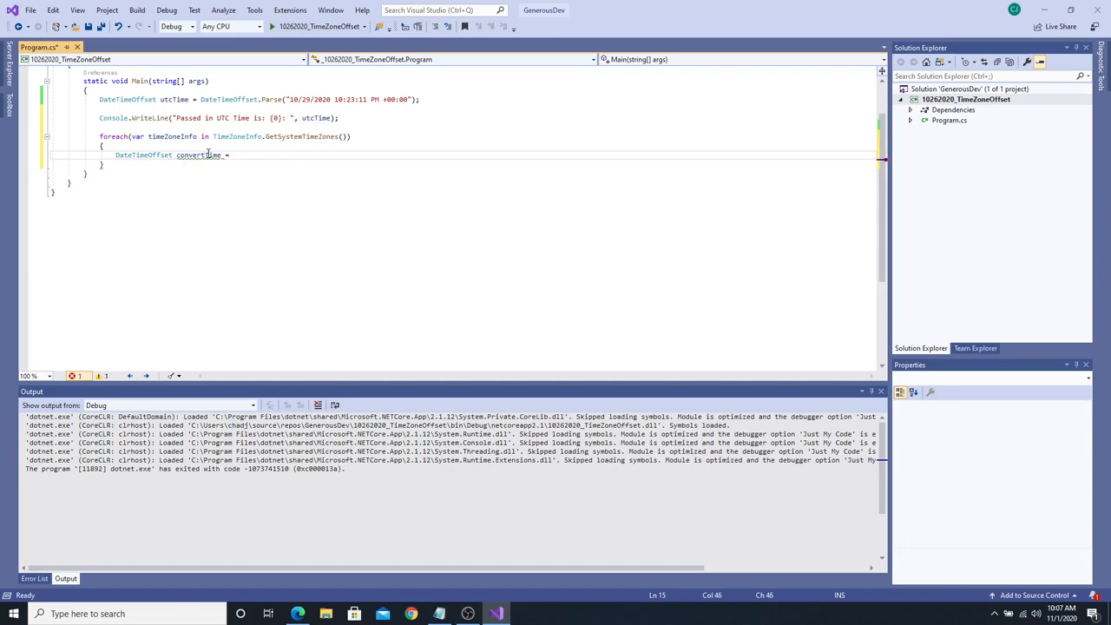
{"action": "type", "text": "_TimeZoneInfo.ConvertTime"}
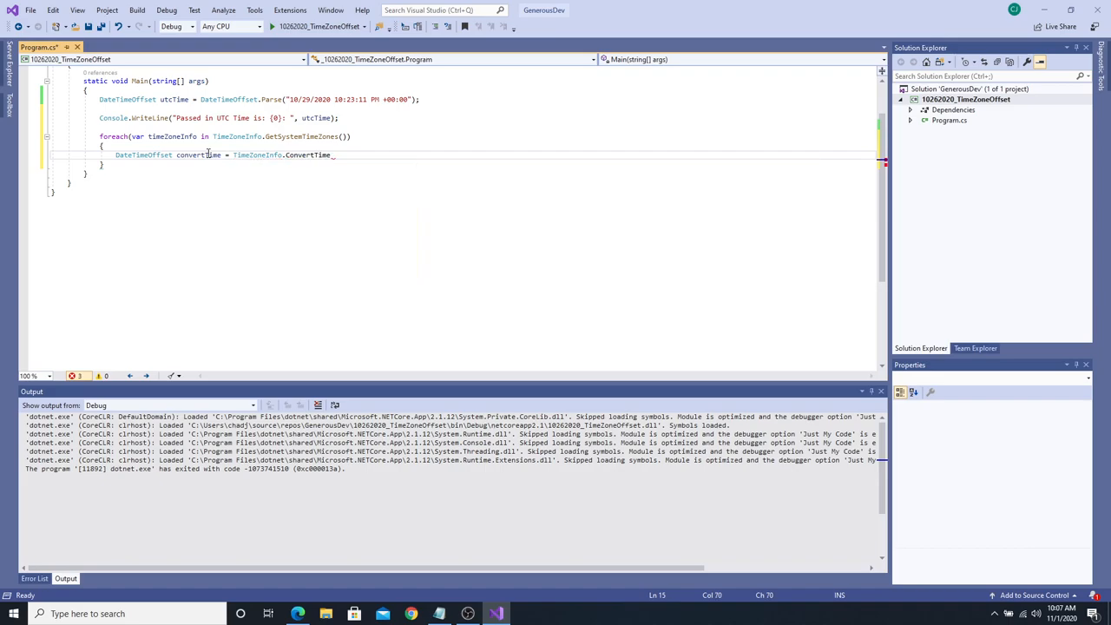
{"action": "type", "text": "(utcTime,"}
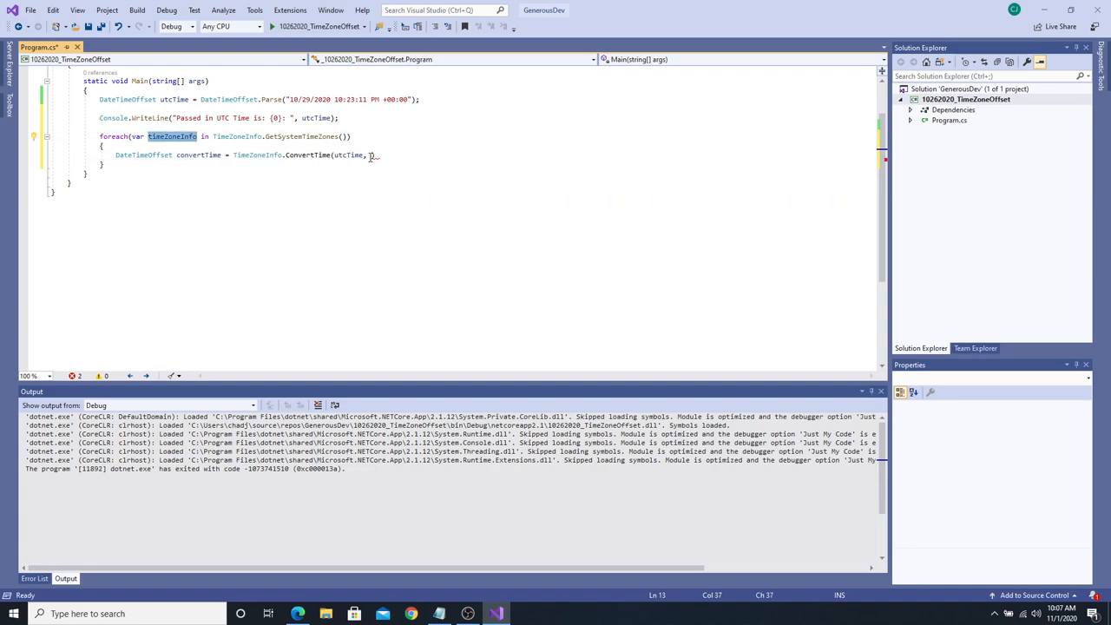
{"action": "type", "text": "timeZoneInfo)"}
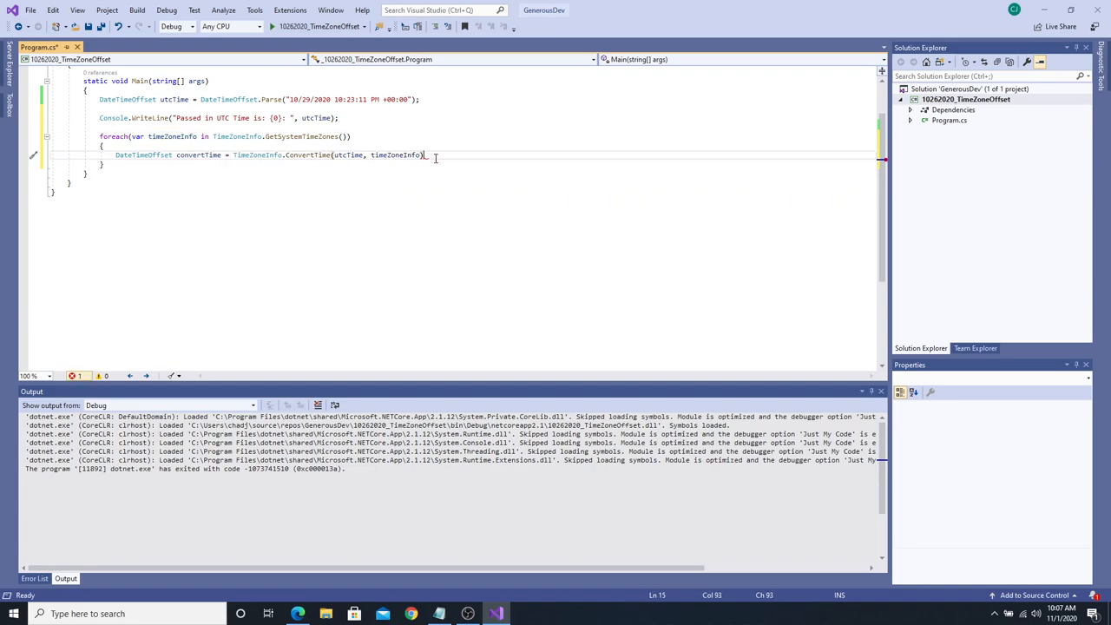
{"action": "type", "text": ";"}
{"action": "type", "text": "Console"}
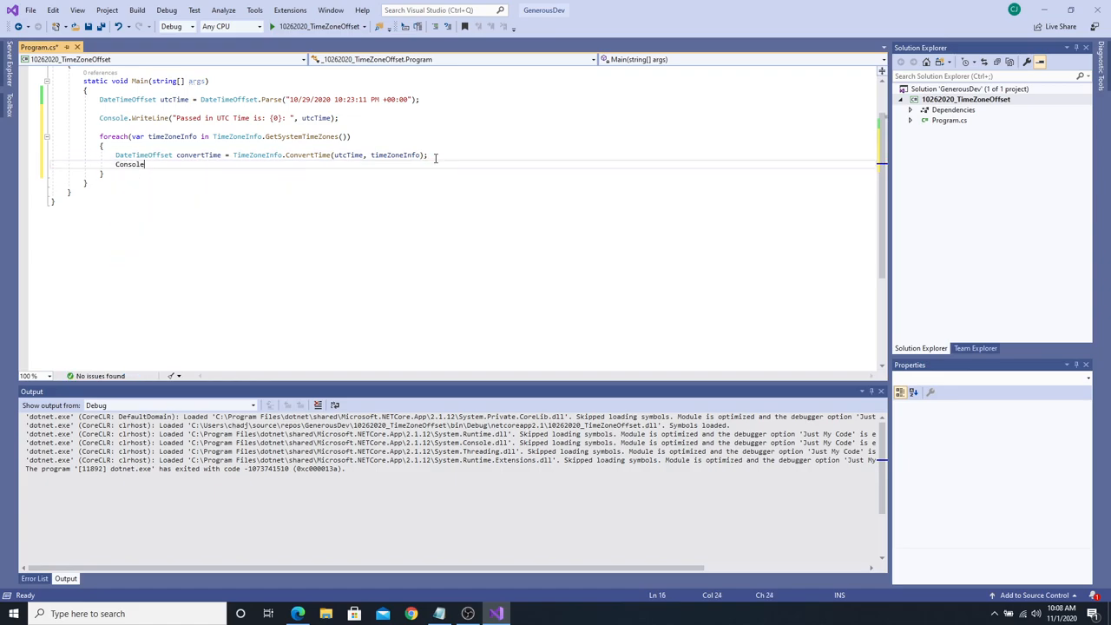
Start Console.WriteLine with the format string "{0}: {1}".
{"action": "type", "text": ".WriteLine"}
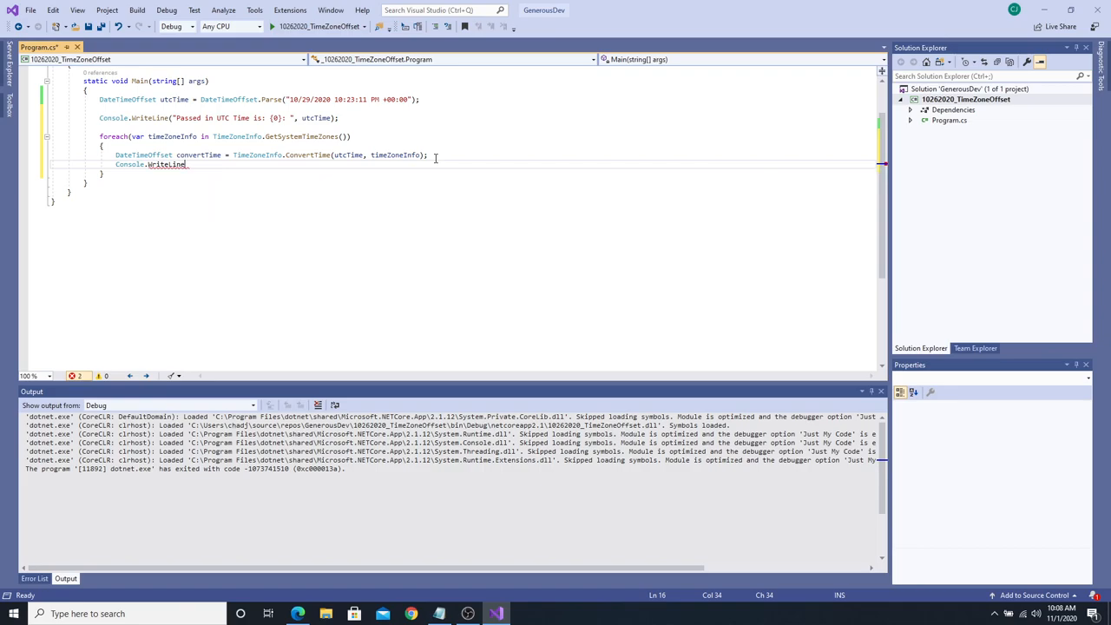
{"action": "type", "text": "(\""}
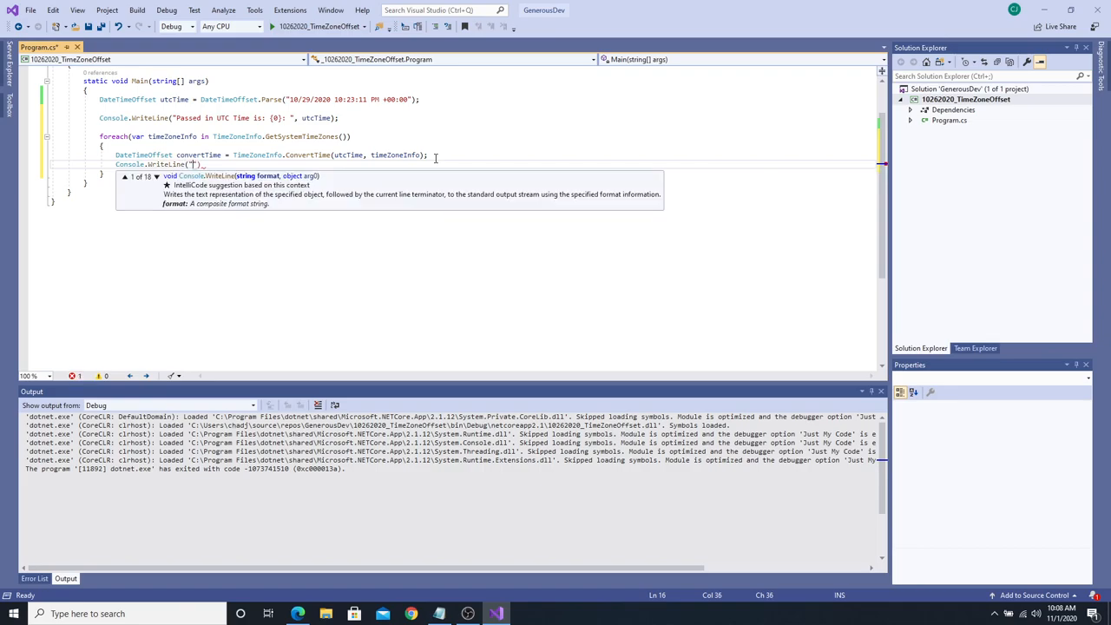
{"action": "type", "text": "0}:"}
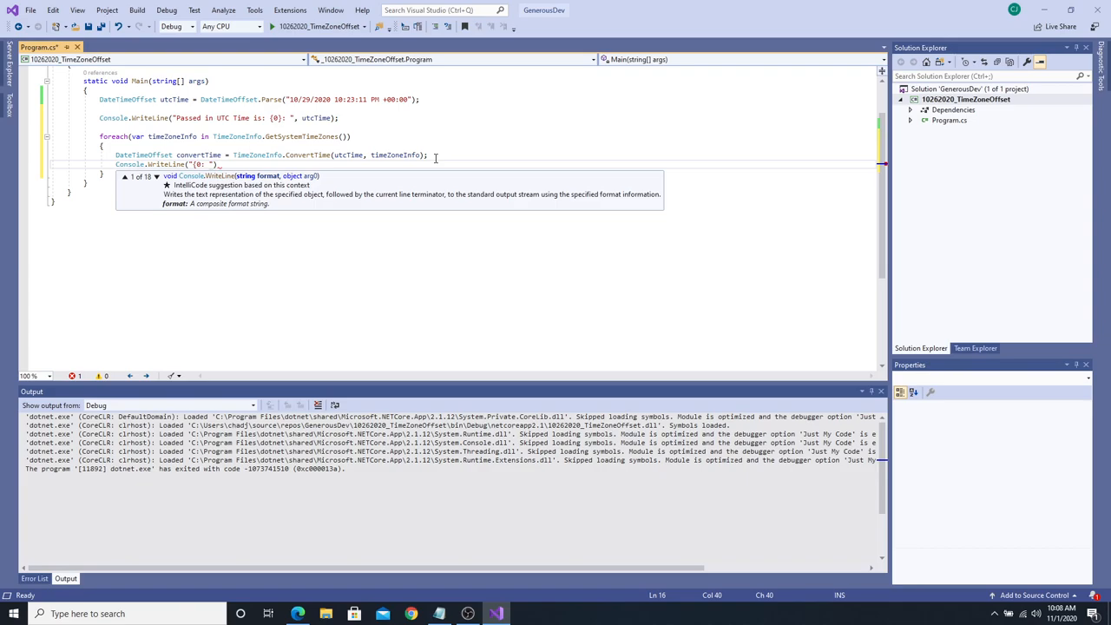
{"action": "key", "text": "Backspace"}
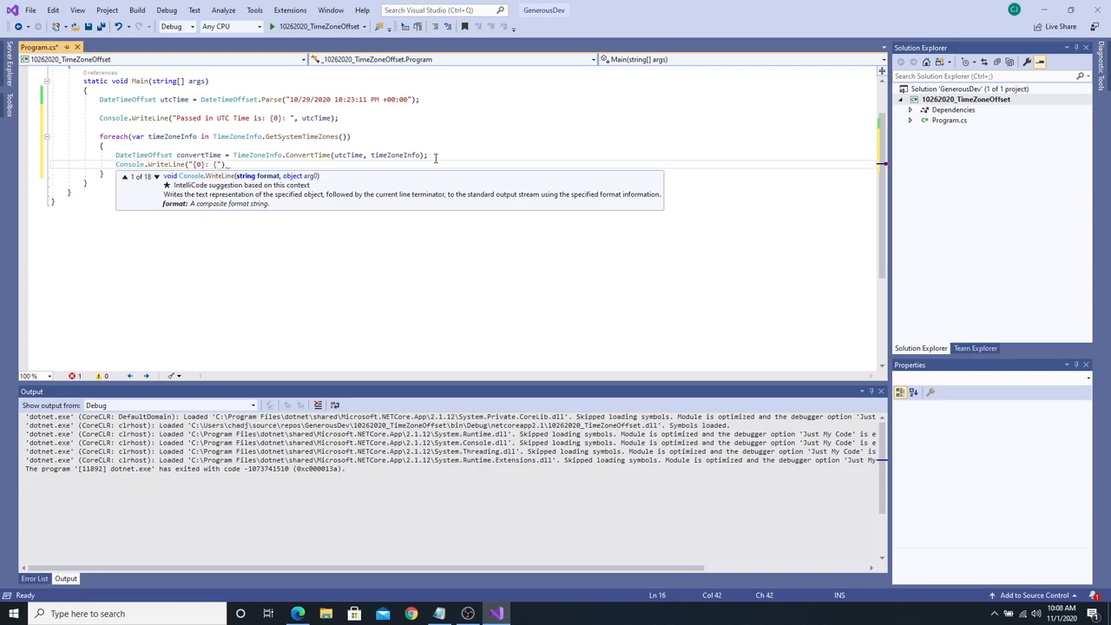
{"action": "type", "text": "1}"}
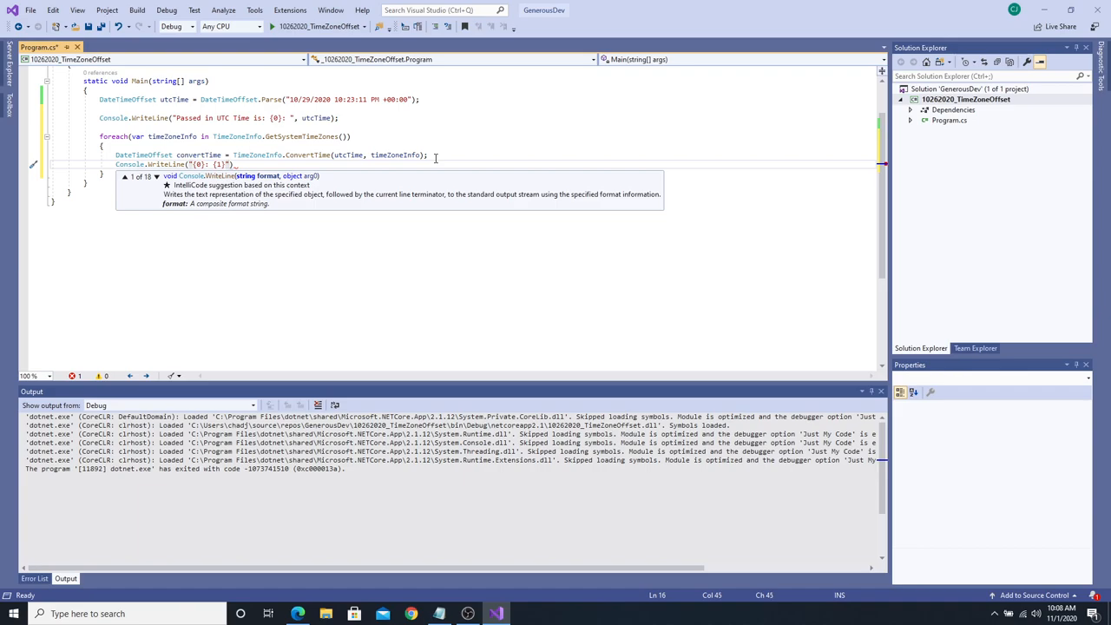
Pass timeZoneInfo.Id and convertedTime as arguments, selecting the misspelled variable for renaming.
{"action": "type", "text": "timez"}
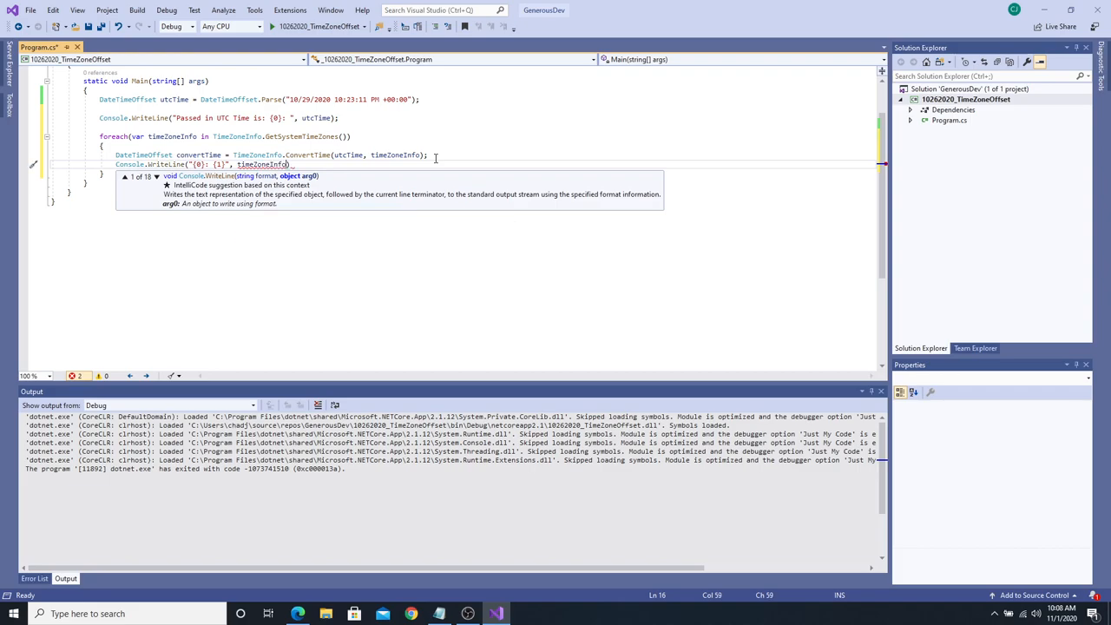
{"action": "type", "text": ".DisplayName"}
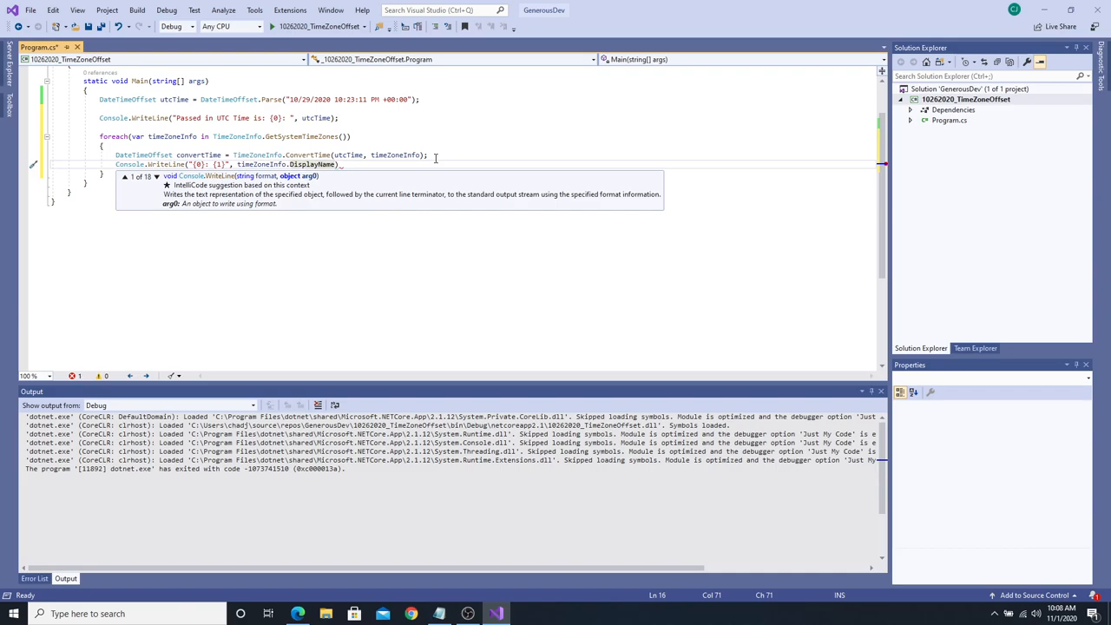
{"action": "type", "text": ","}
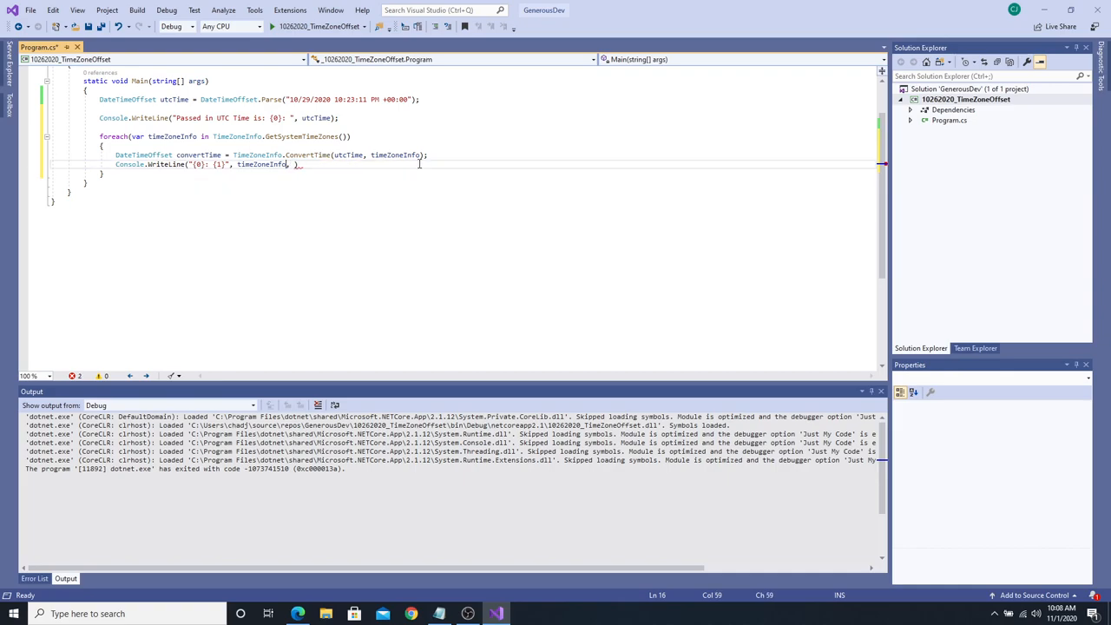
{"action": "type", "text": "id"}
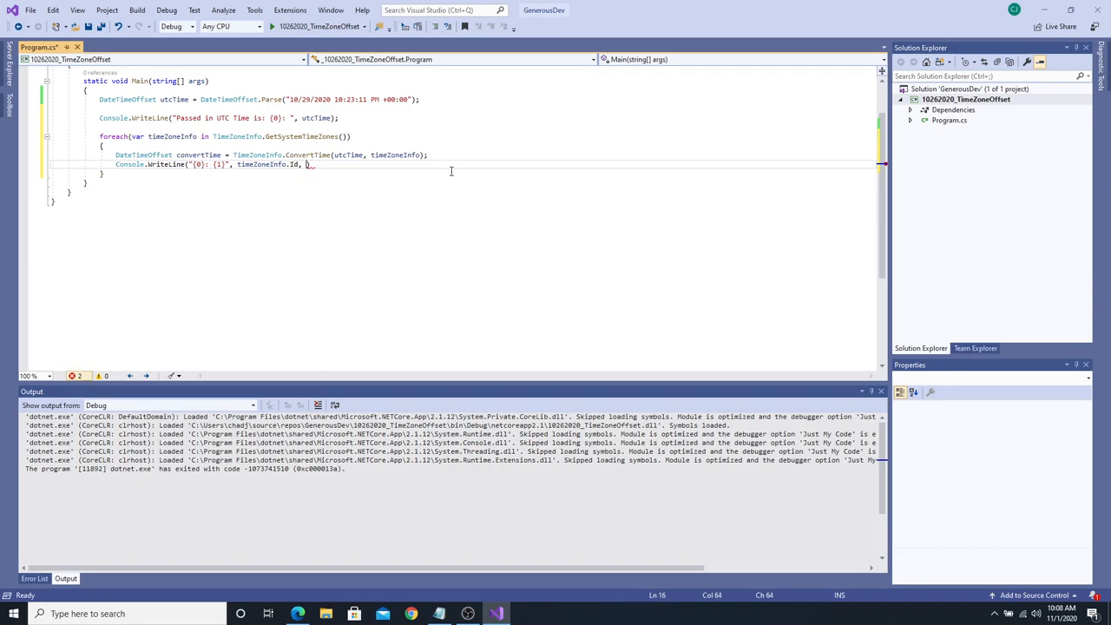
{"action": "type", "text": "convert"}
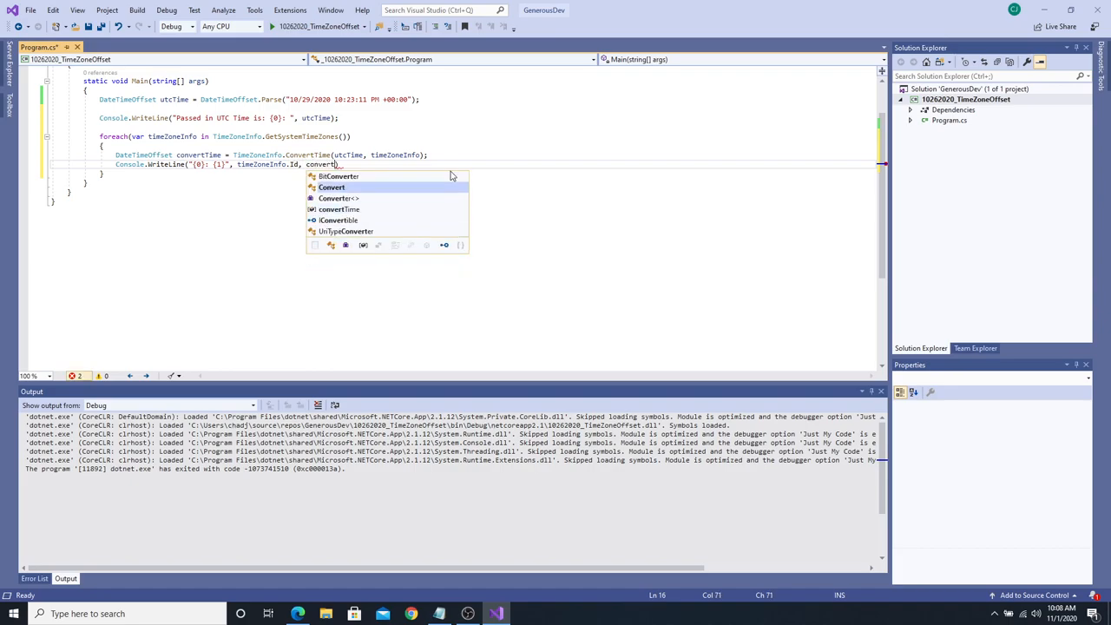
{"action": "type", "text": "edt"}
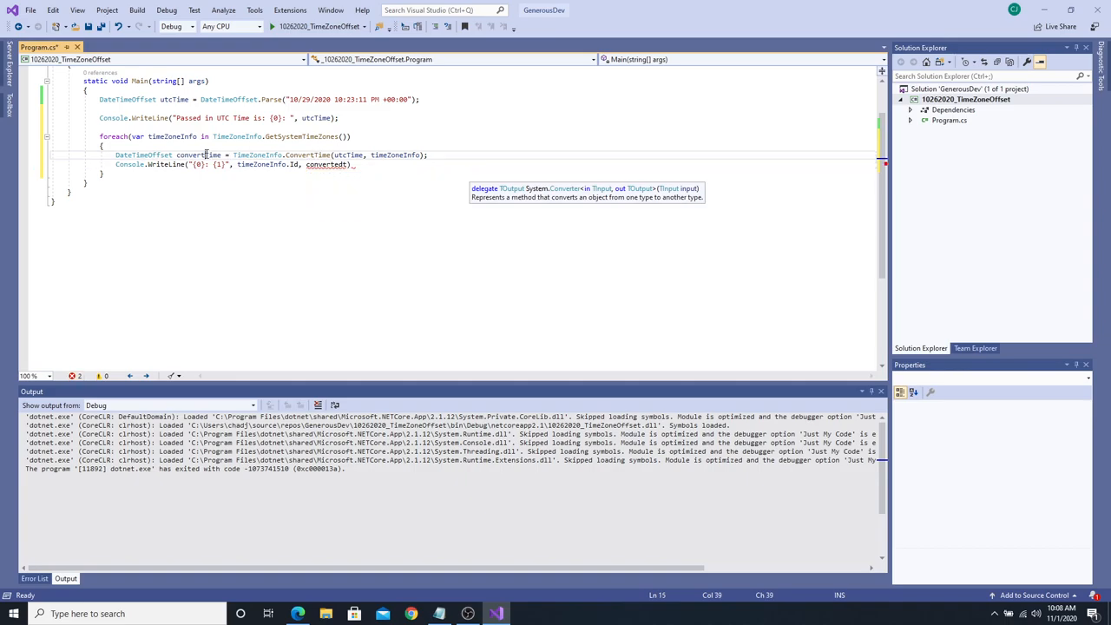
{"action": "double_click", "coordinate": [201, 154]}
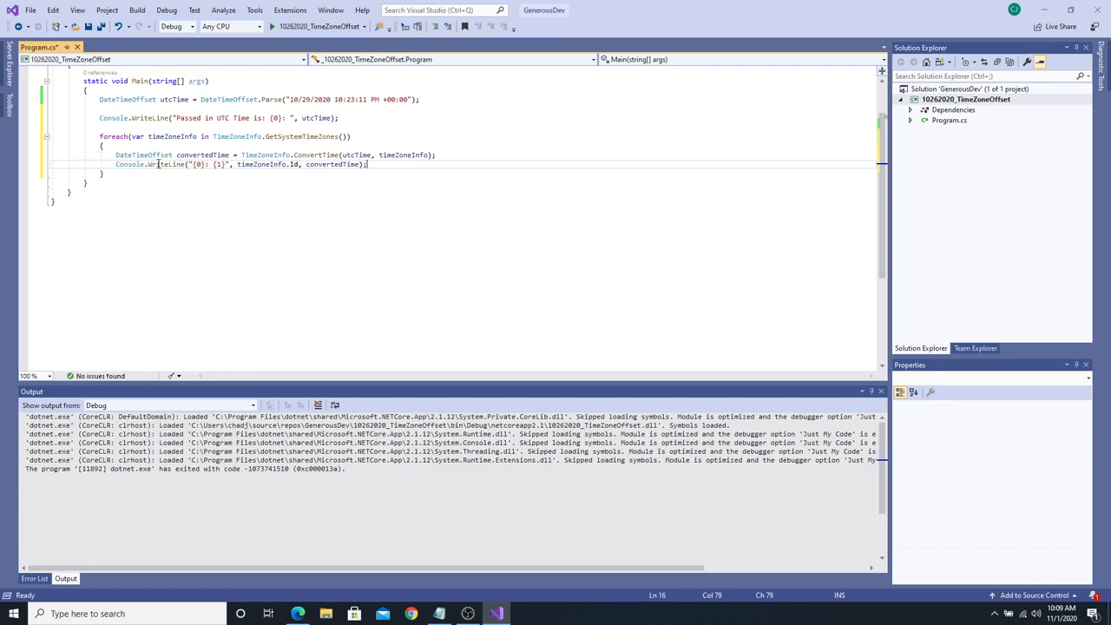
Add Console.ReadKey(); after the foreach loop's closing brace.
{"action": "left_click", "coordinate": [125, 174]}
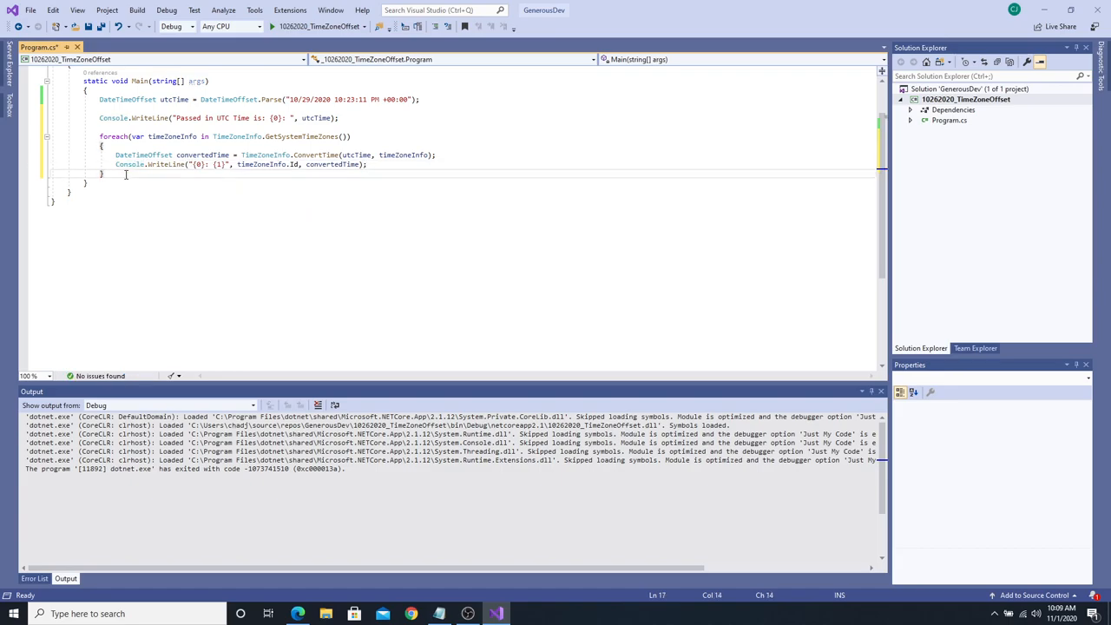
{"action": "type", "text": "Console."}
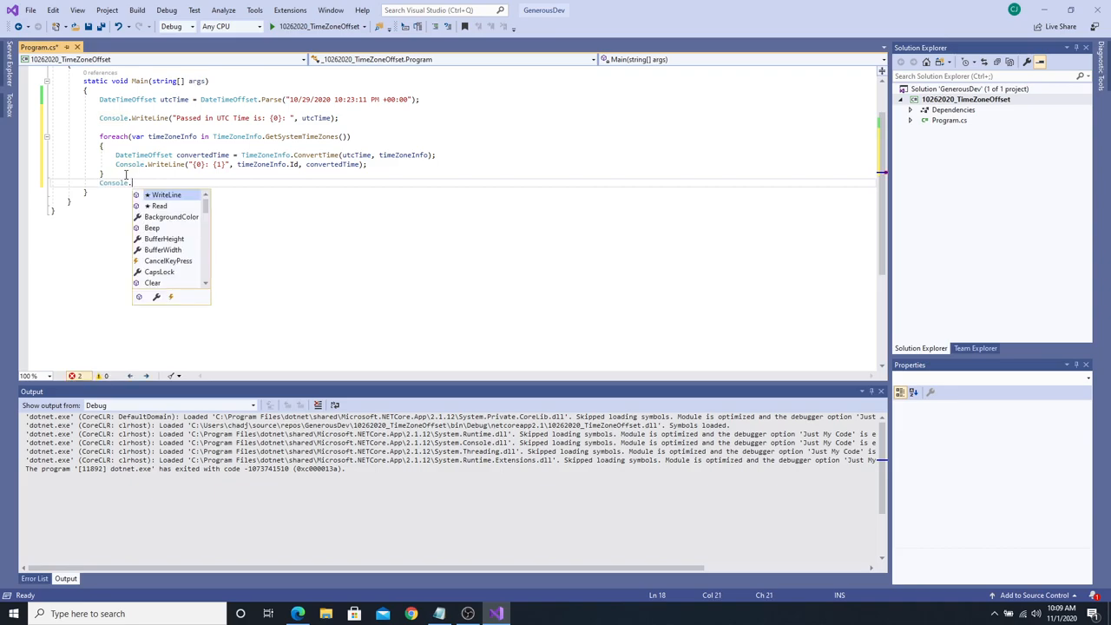
{"action": "type", "text": "re"}
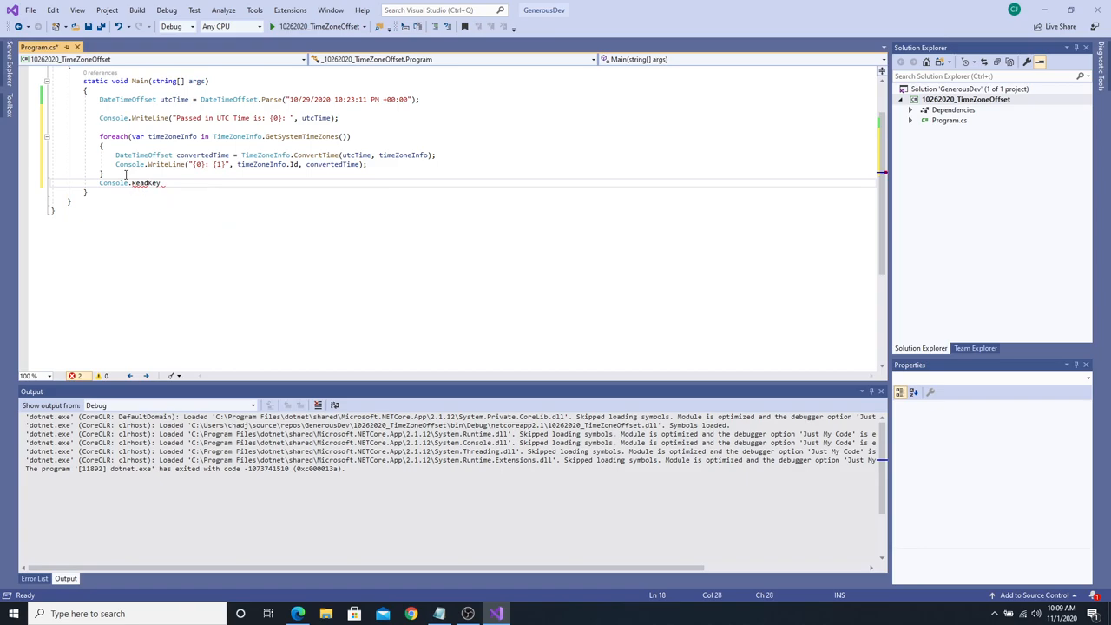
{"action": "type", "text": "();"}
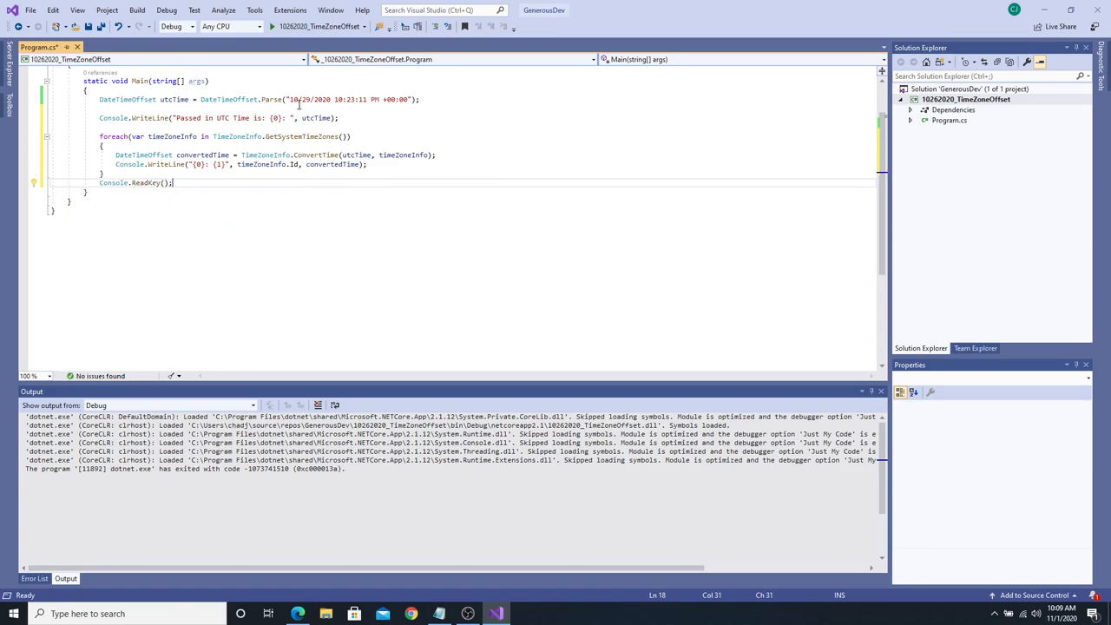
{"action": "left_click", "coordinate": [136, 10]}
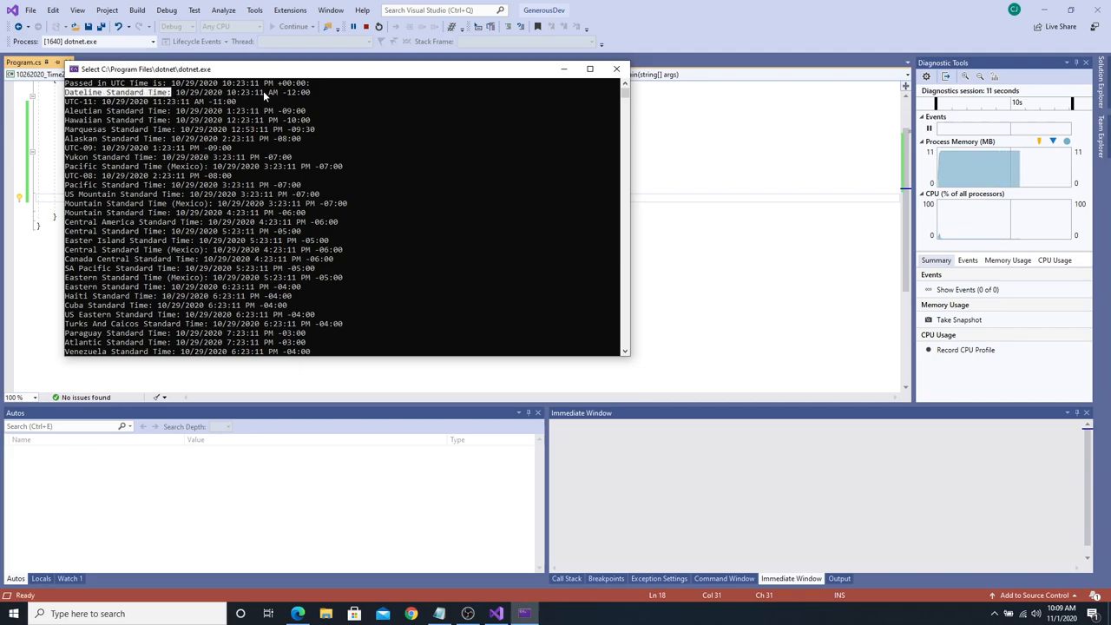
{"action": "mouse_move", "coordinate": [122, 111]}
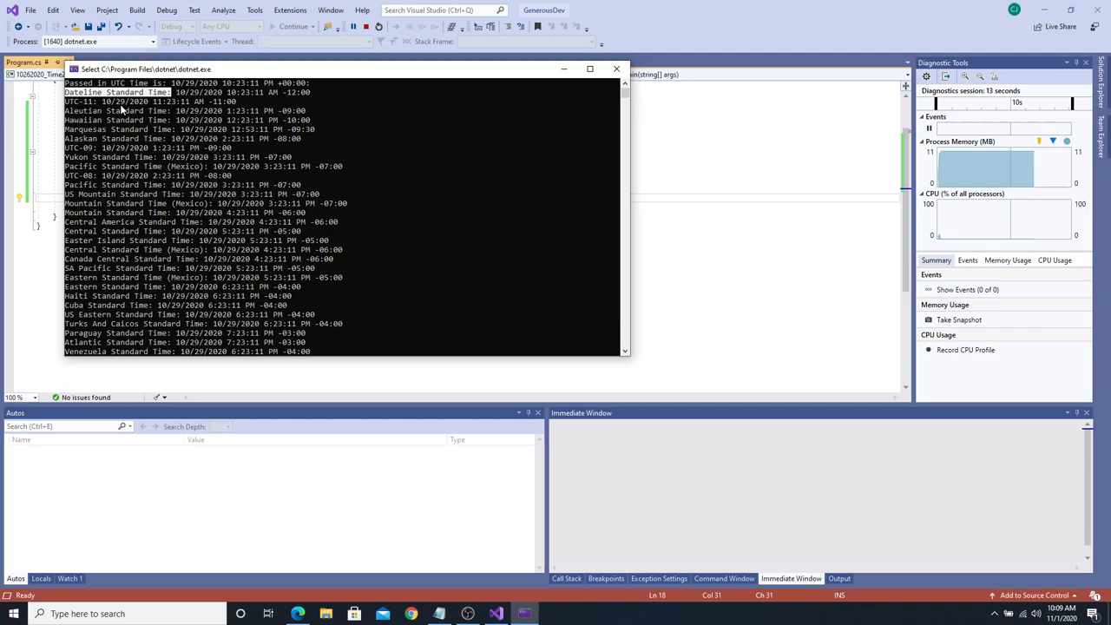
{"action": "mouse_move", "coordinate": [199, 145]}
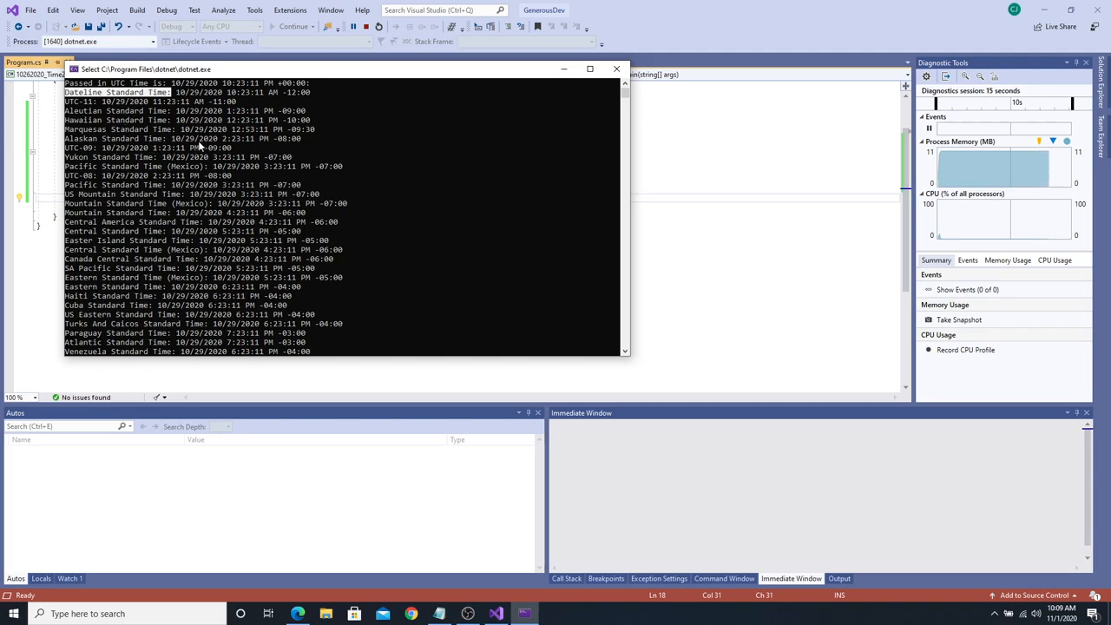
Scroll the console listing of time zones and drag the window down to reveal the code.
{"action": "scroll", "scroll_direction": "down", "scroll_amount": 3}
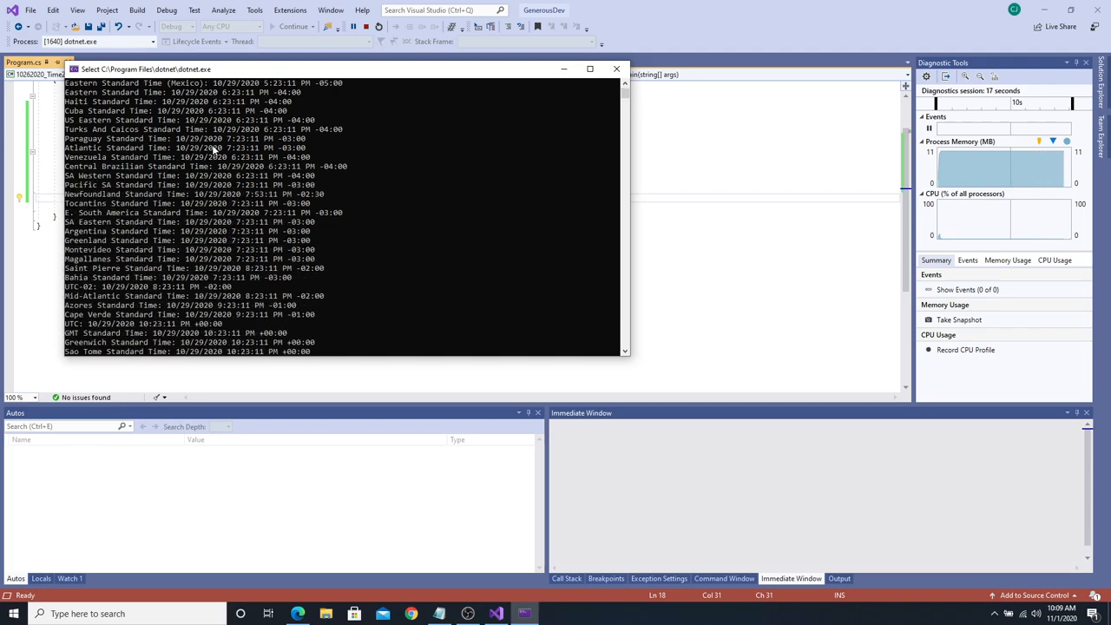
{"action": "scroll", "scroll_direction": "down", "scroll_amount": 3}
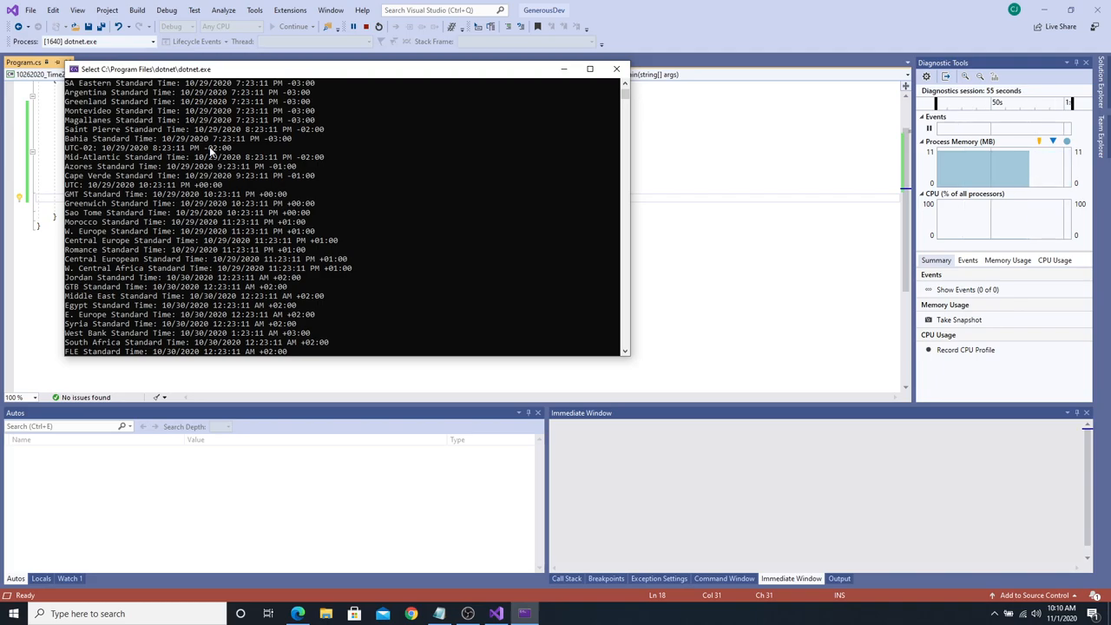
{"action": "mouse_move", "coordinate": [418, 85]}
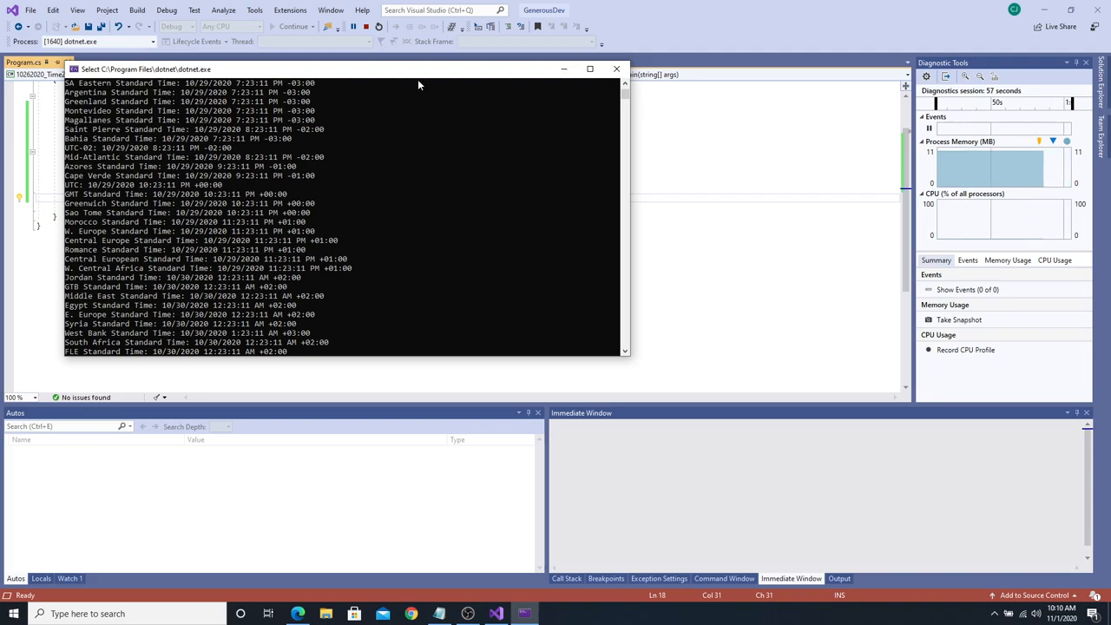
{"action": "left_click_drag", "start_coordinate": [347, 70], "coordinate": [347, 206]}
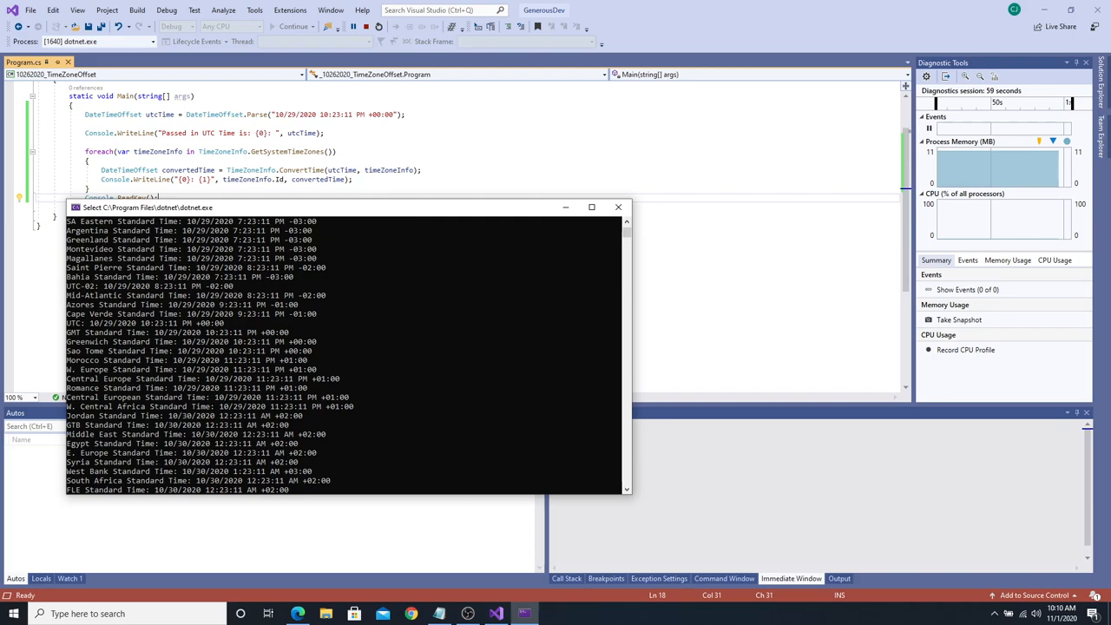